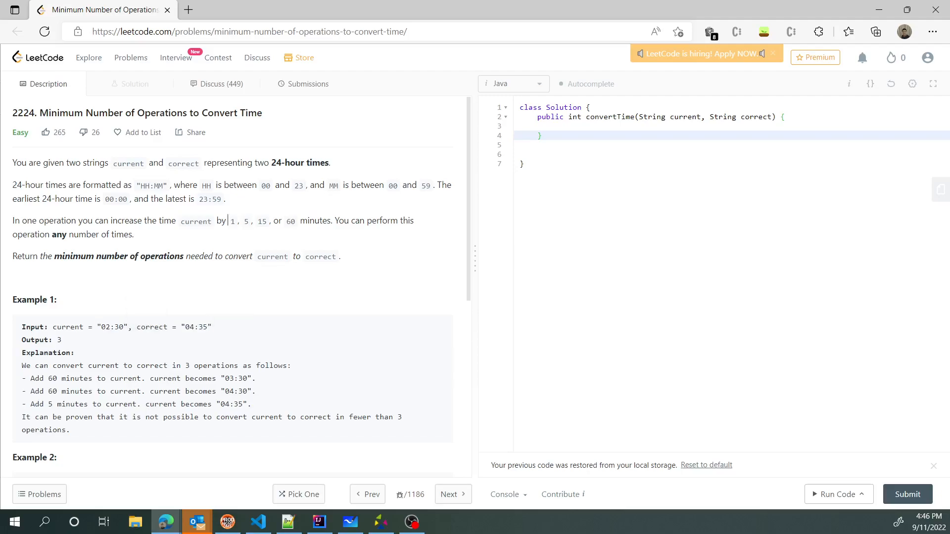
# Scroll through the problem statement and get the whiteboard pen ready to sketch
pyautogui.doubleClick(290, 221)
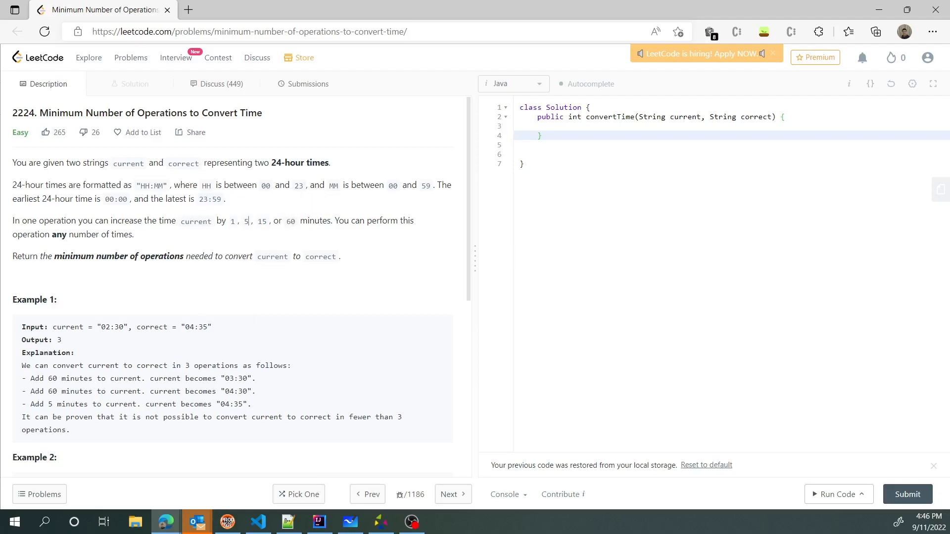
pyautogui.doubleClick(231, 220)
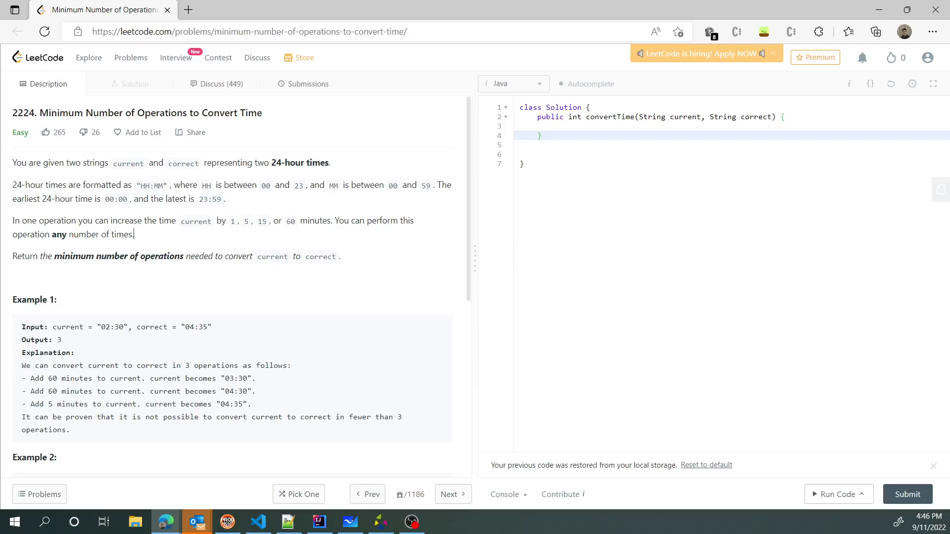
pyautogui.scroll(-3)
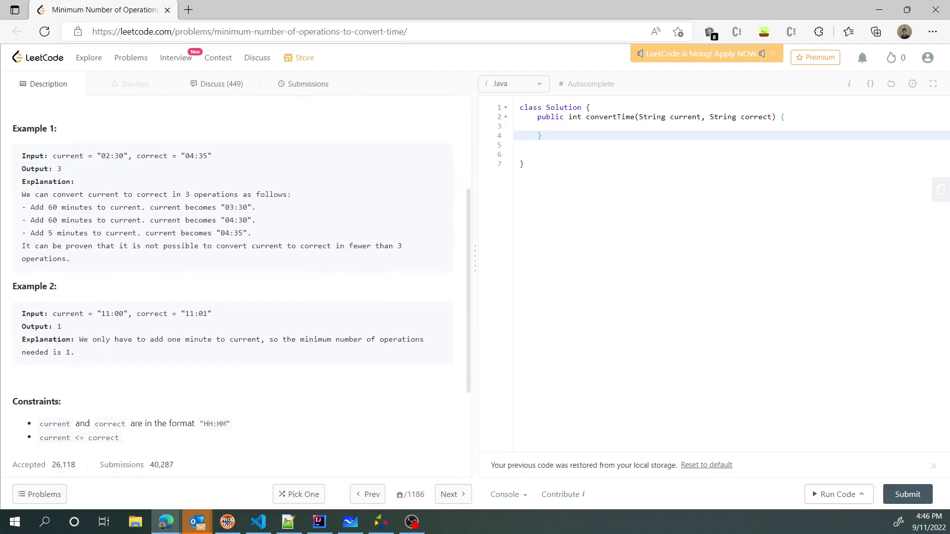
pyautogui.scroll(-3)
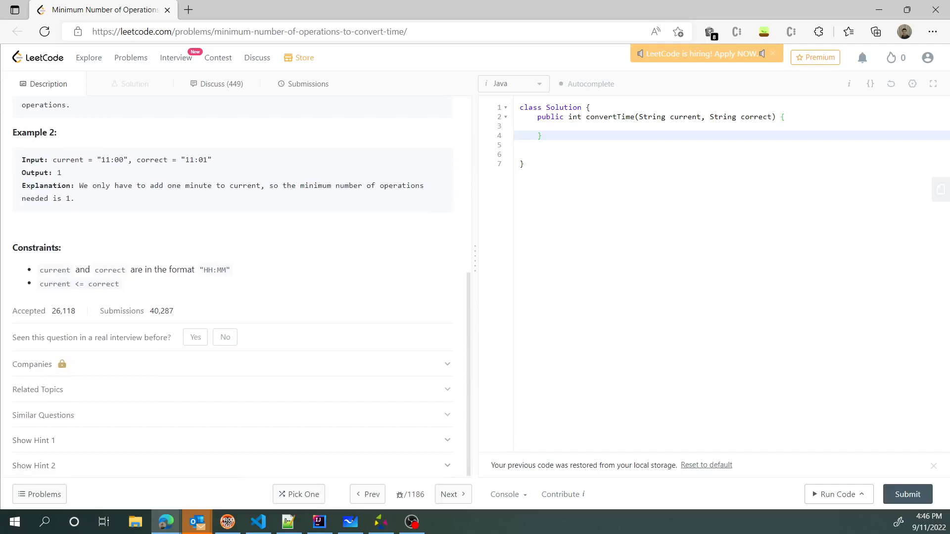
pyautogui.click(350, 521)
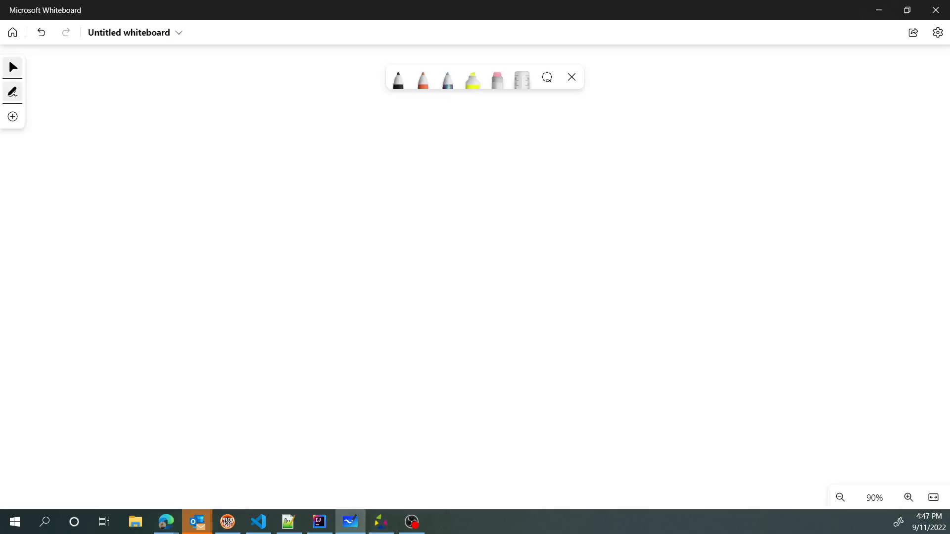
# Sketch 02:30 → 04:35 as steps of 60, 60 and 5 minutes via 03:30 and 04:30, with a linking arrow
pyautogui.moveTo(267, 161); pyautogui.dragTo(291, 160)
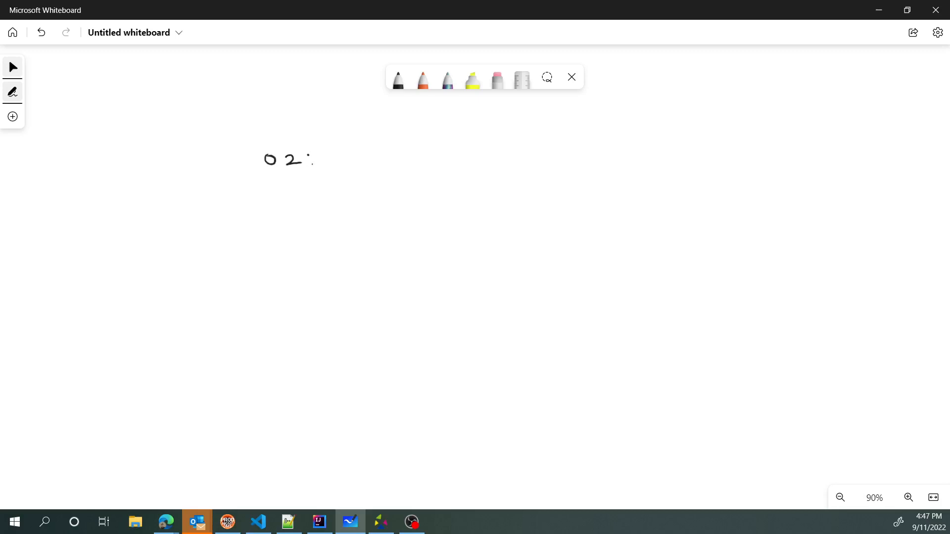
pyautogui.moveTo(327, 161); pyautogui.dragTo(354, 160)
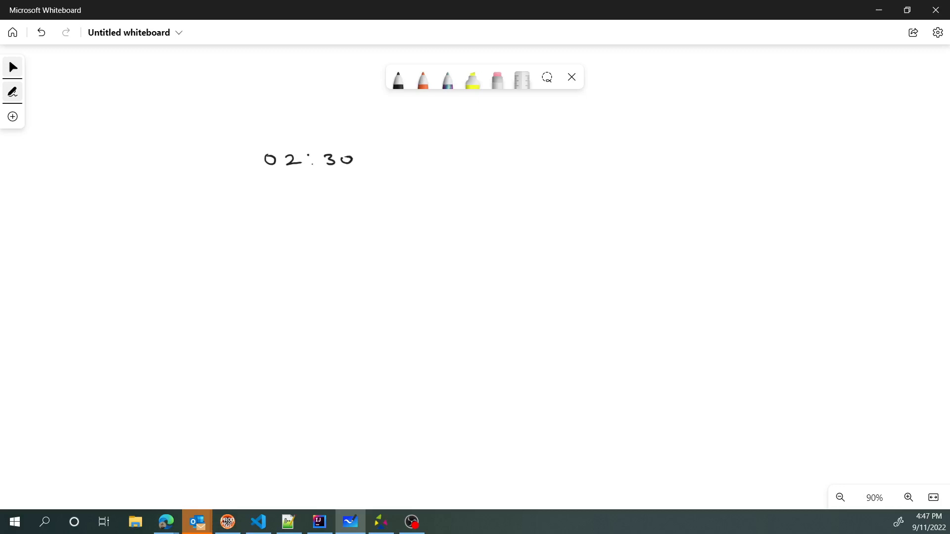
pyautogui.moveTo(505, 151); pyautogui.dragTo(557, 155)
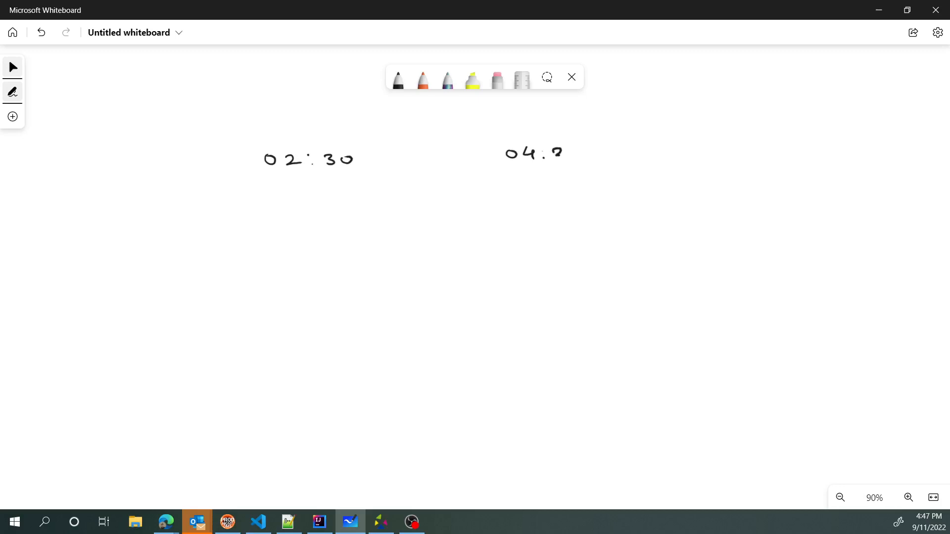
pyautogui.moveTo(552, 151); pyautogui.dragTo(582, 157)
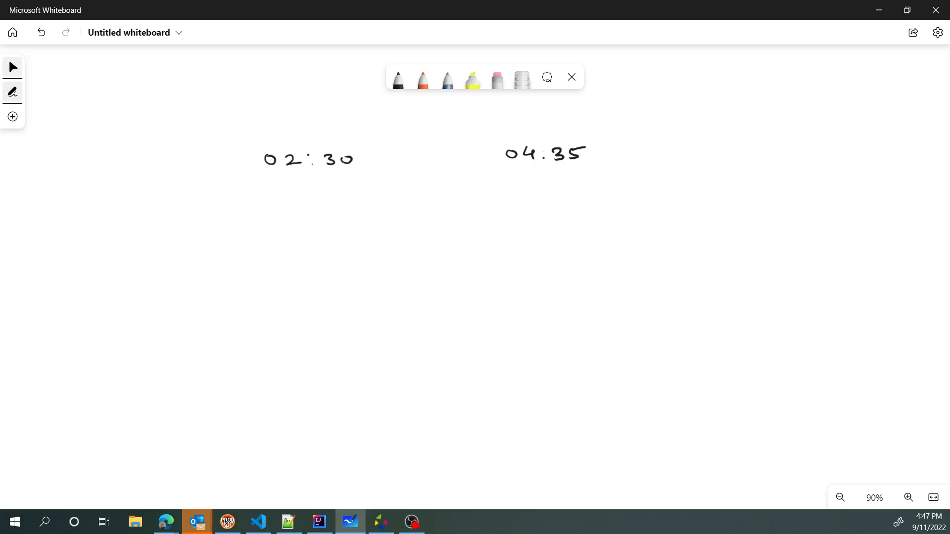
pyautogui.moveTo(182, 206); pyautogui.dragTo(221, 209)
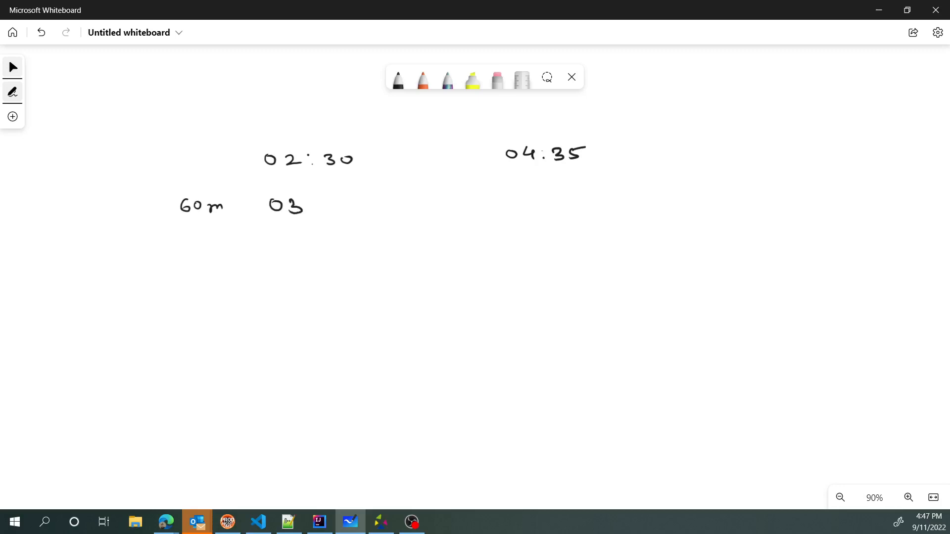
pyautogui.moveTo(318, 204); pyautogui.dragTo(360, 204)
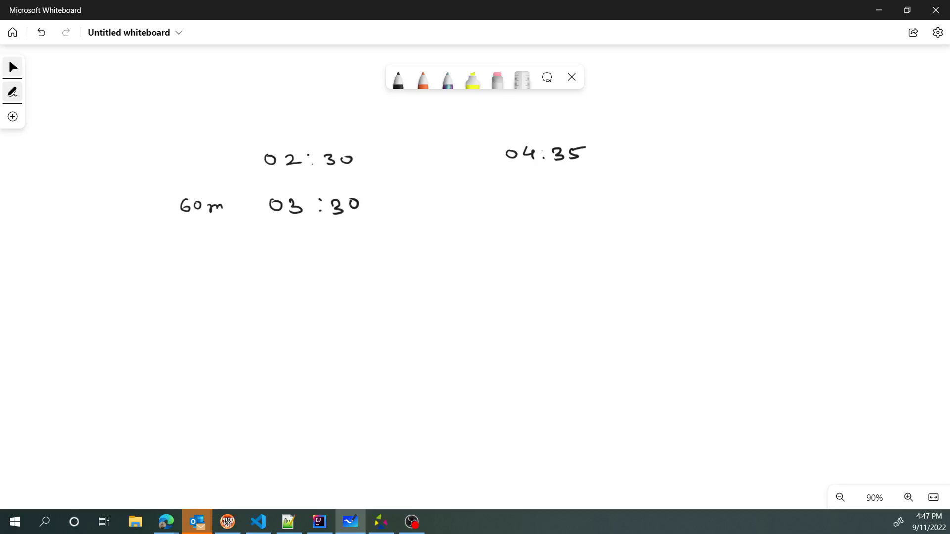
pyautogui.moveTo(183, 247); pyautogui.dragTo(227, 247)
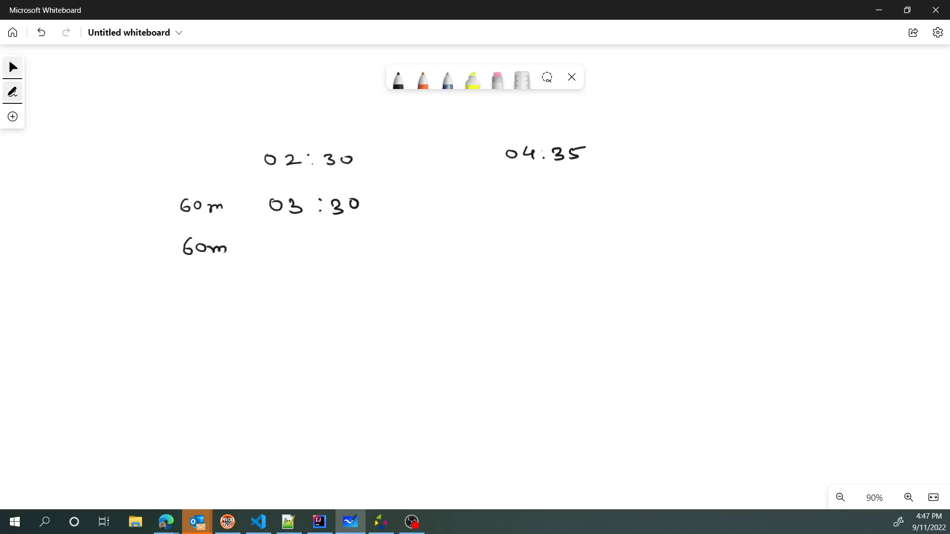
pyautogui.moveTo(273, 249); pyautogui.dragTo(318, 248)
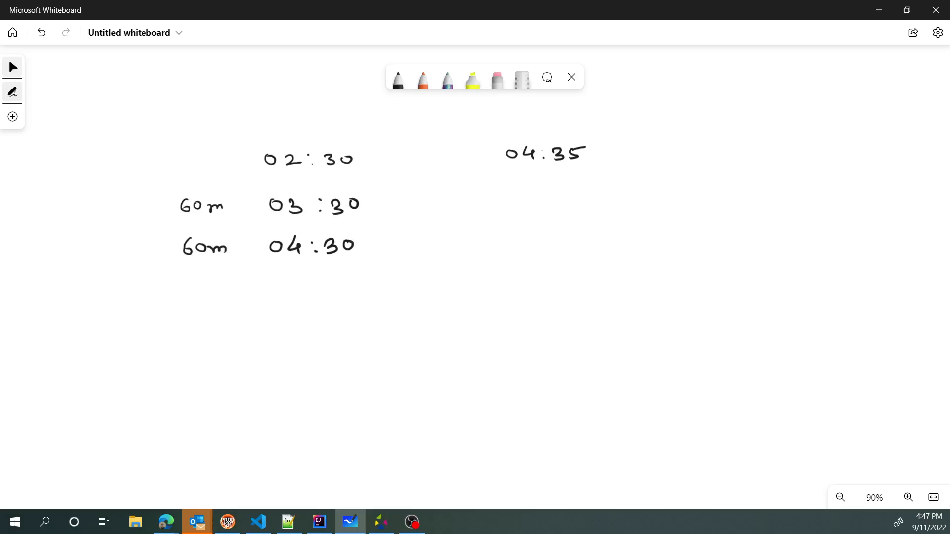
pyautogui.moveTo(206, 288); pyautogui.dragTo(237, 297)
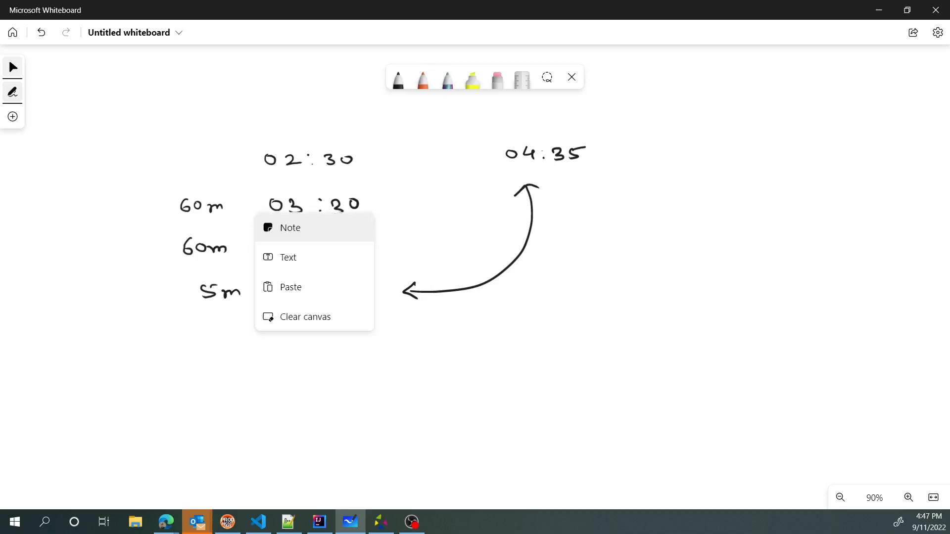
# Clear the whole canvas and choose orange ink for the next drawing
pyautogui.click(305, 317)
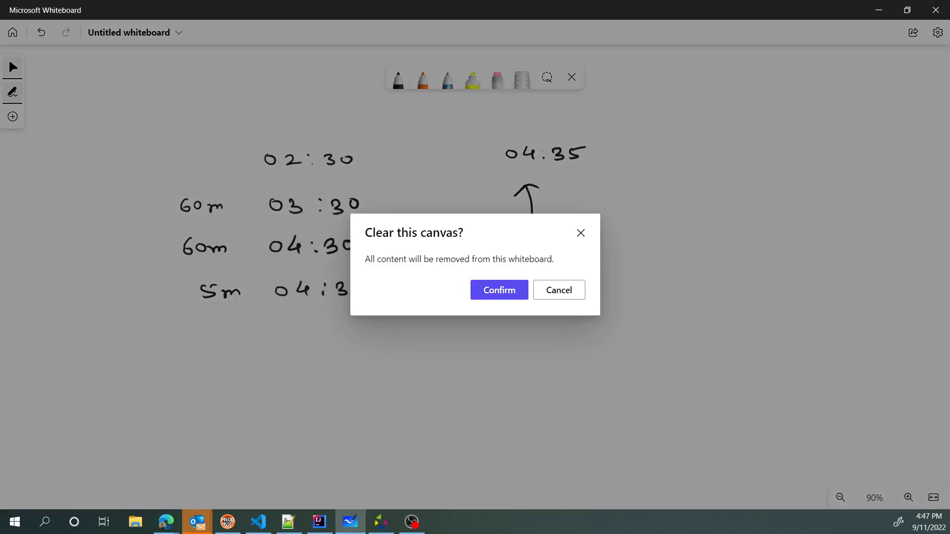
pyautogui.click(499, 290)
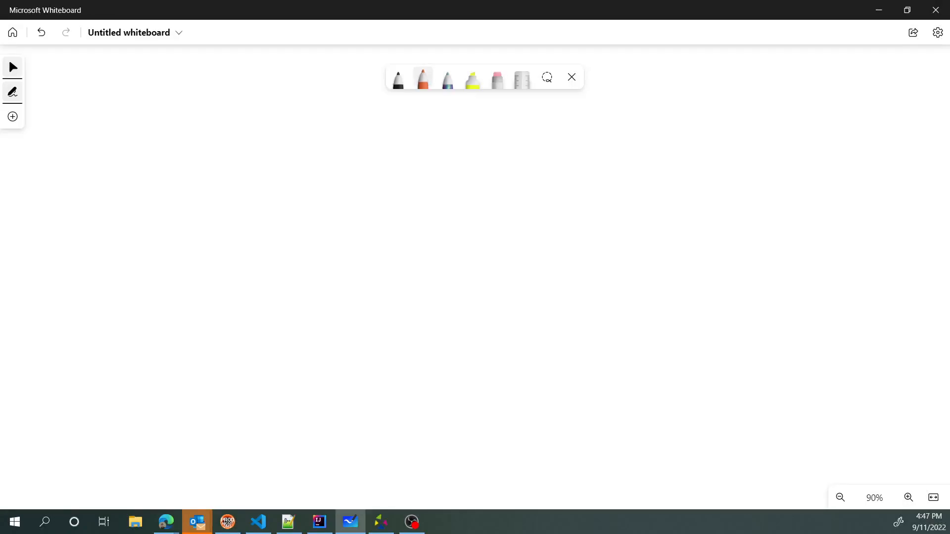
pyautogui.click(423, 77)
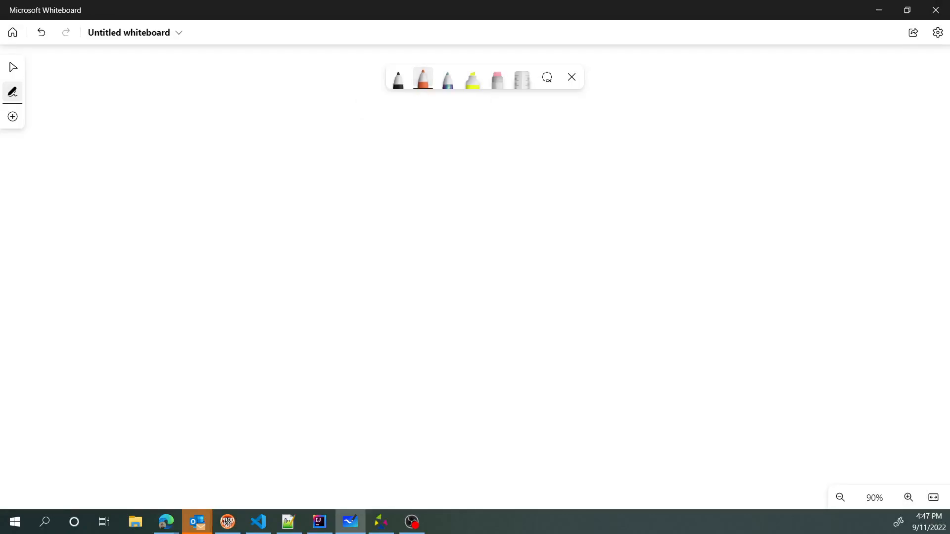
# Write an underlined HH:MM heading in orange with the example time 02:30 beneath it
pyautogui.click(265, 160)
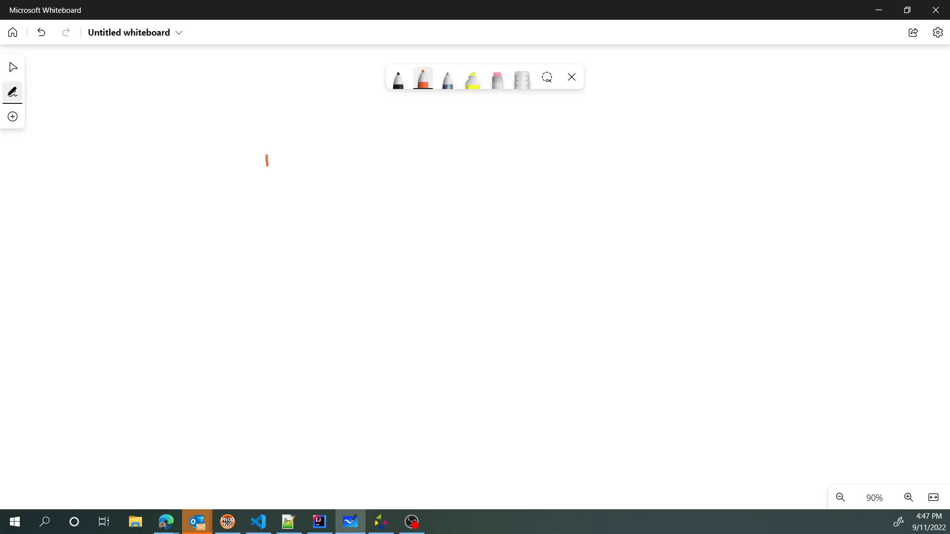
pyautogui.moveTo(265, 161); pyautogui.dragTo(312, 164)
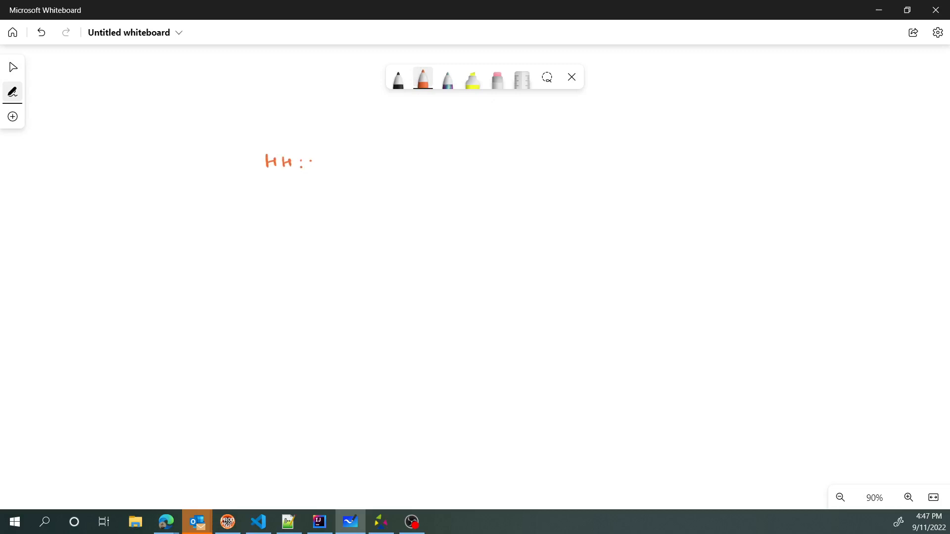
pyautogui.moveTo(310, 160); pyautogui.dragTo(345, 160)
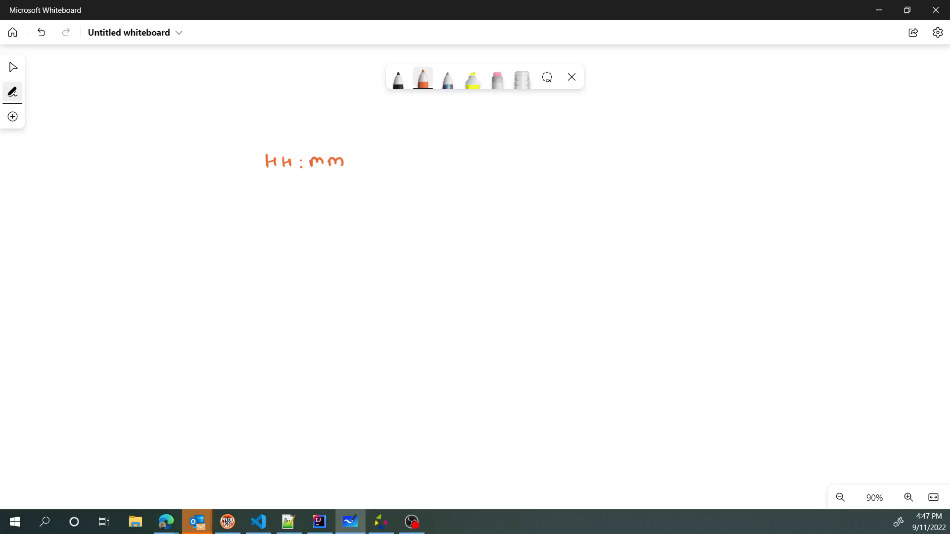
pyautogui.moveTo(266, 176); pyautogui.dragTo(349, 174)
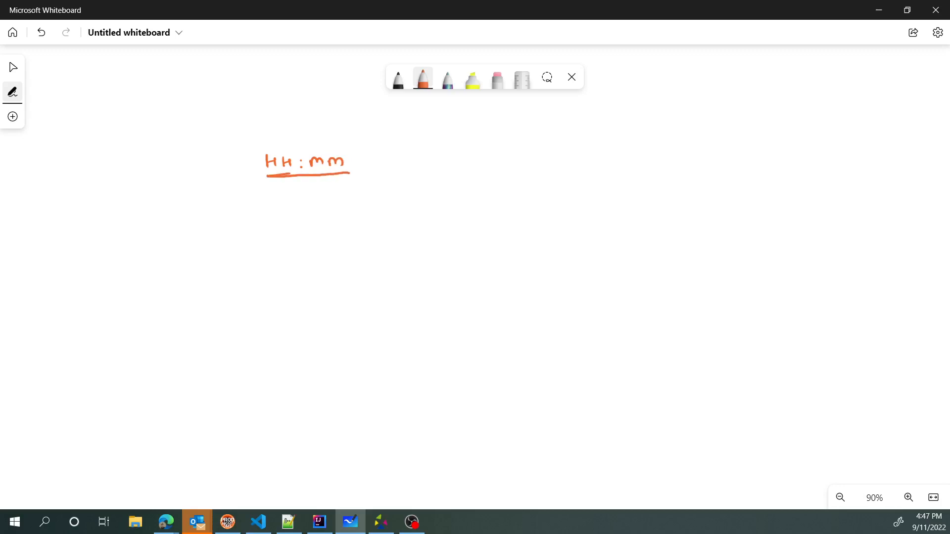
pyautogui.moveTo(276, 203); pyautogui.dragTo(315, 209)
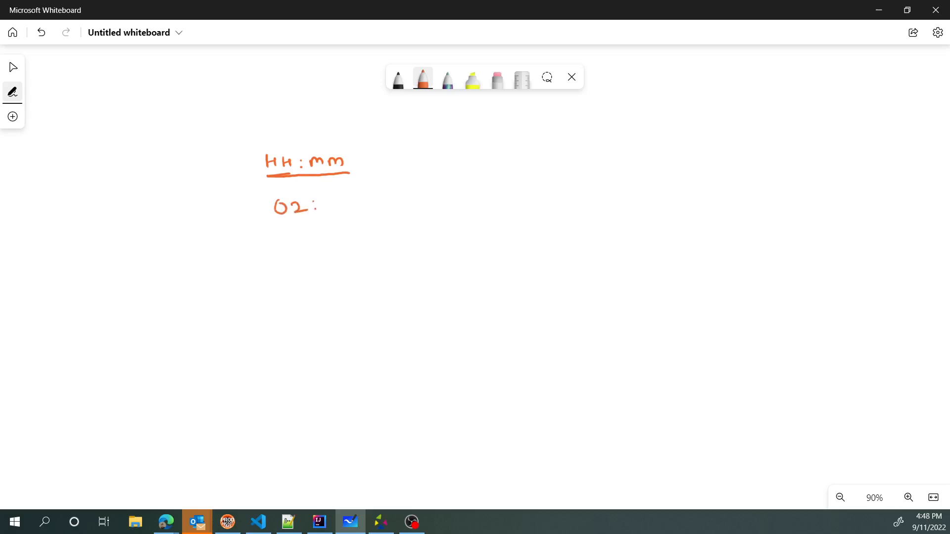
pyautogui.moveTo(320, 209); pyautogui.dragTo(347, 209)
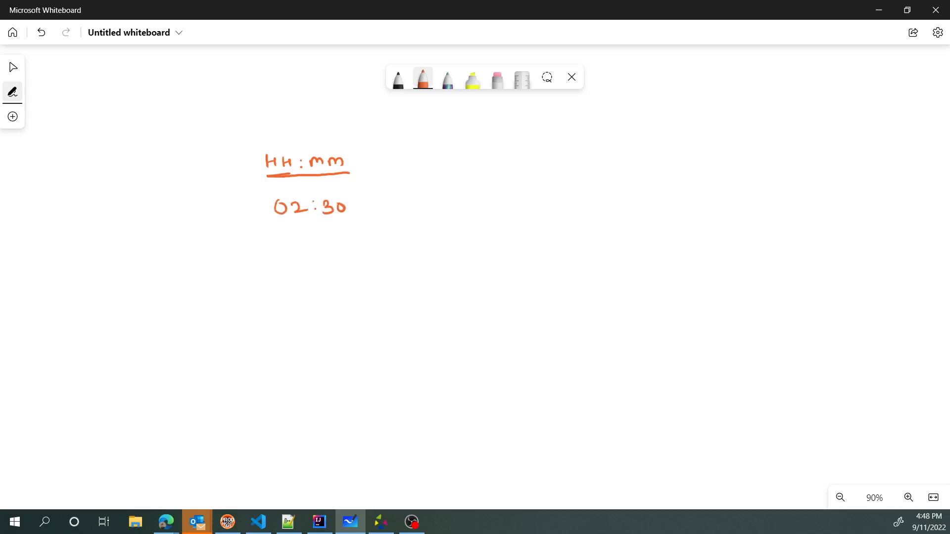
# In red ink, convert 02:30 to 02×60+30 = 120+30 = 150 minutes and underline the result
pyautogui.click(422, 77)
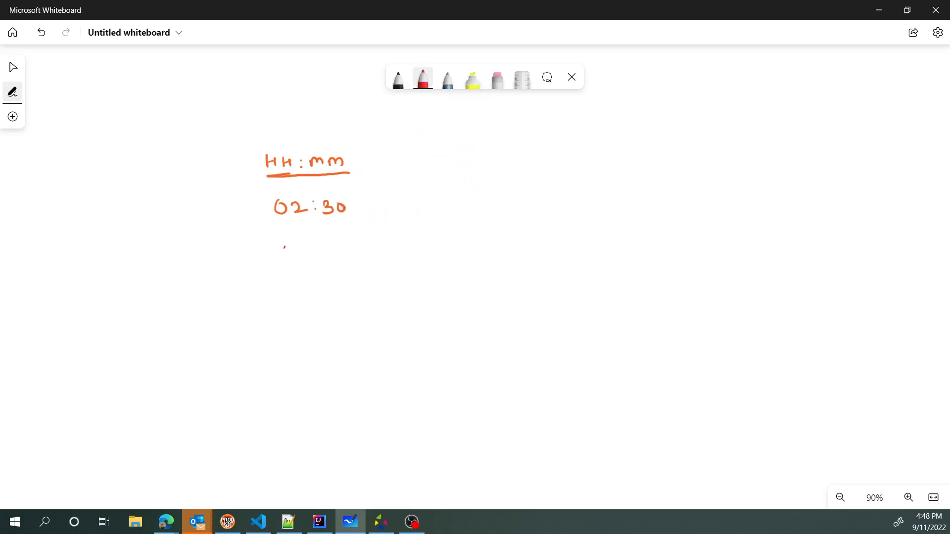
pyautogui.moveTo(263, 211); pyautogui.dragTo(248, 212)
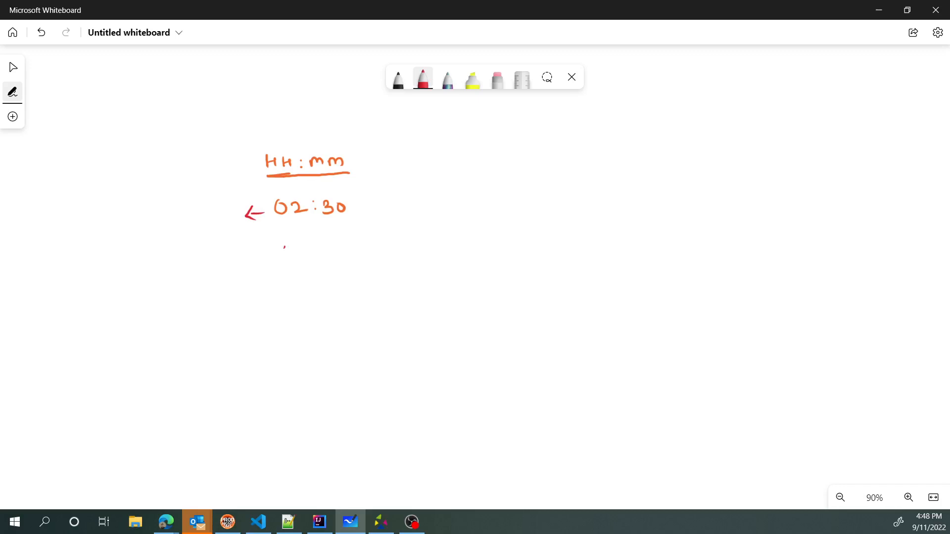
pyautogui.moveTo(194, 260); pyautogui.dragTo(199, 274)
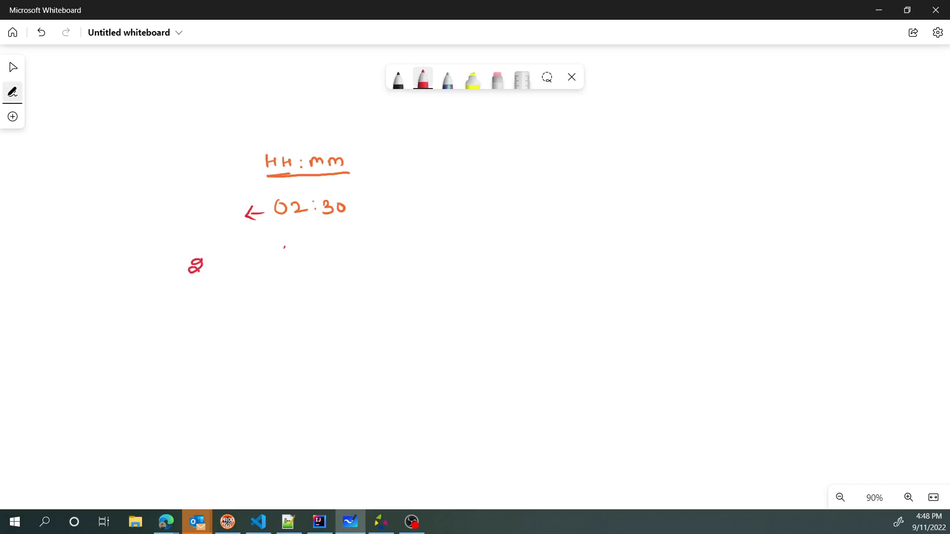
pyautogui.moveTo(176, 265); pyautogui.dragTo(239, 267)
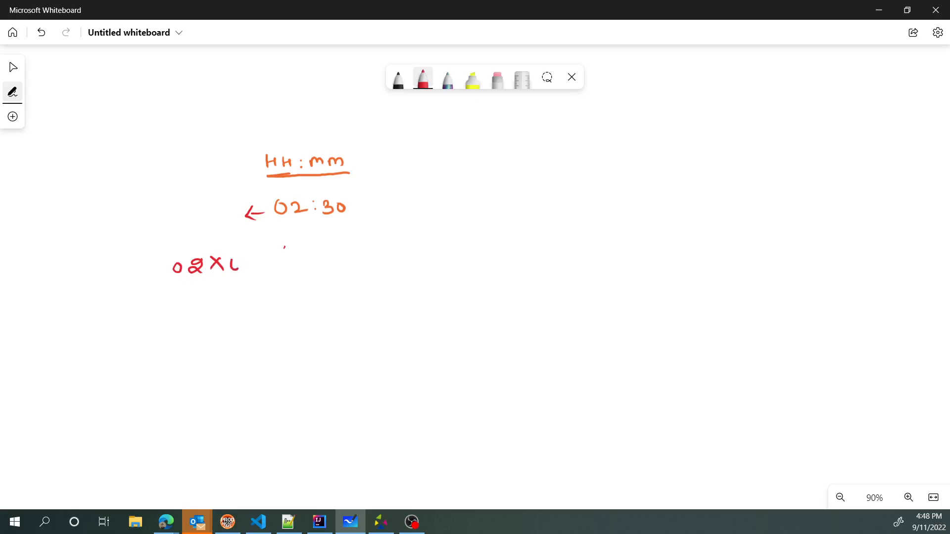
pyautogui.moveTo(234, 265); pyautogui.dragTo(297, 263)
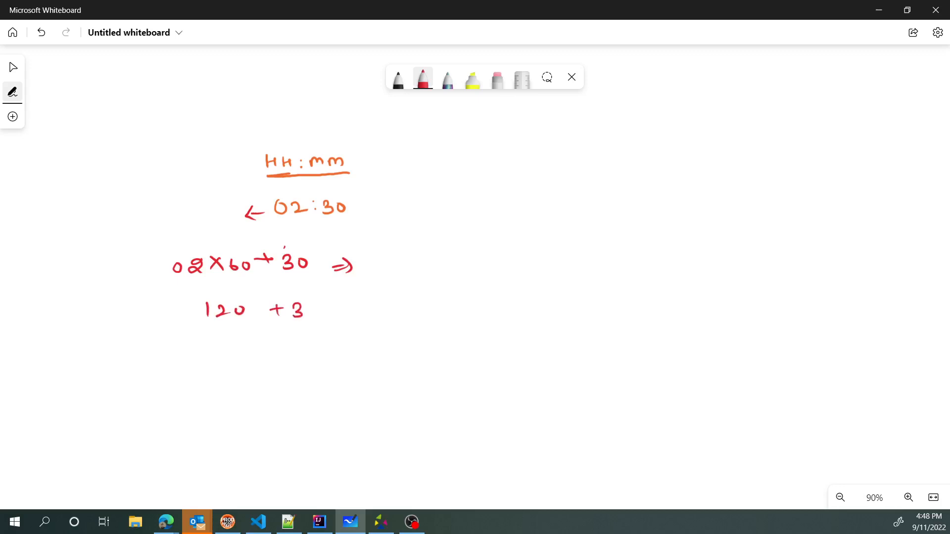
pyautogui.moveTo(297, 309); pyautogui.dragTo(376, 310)
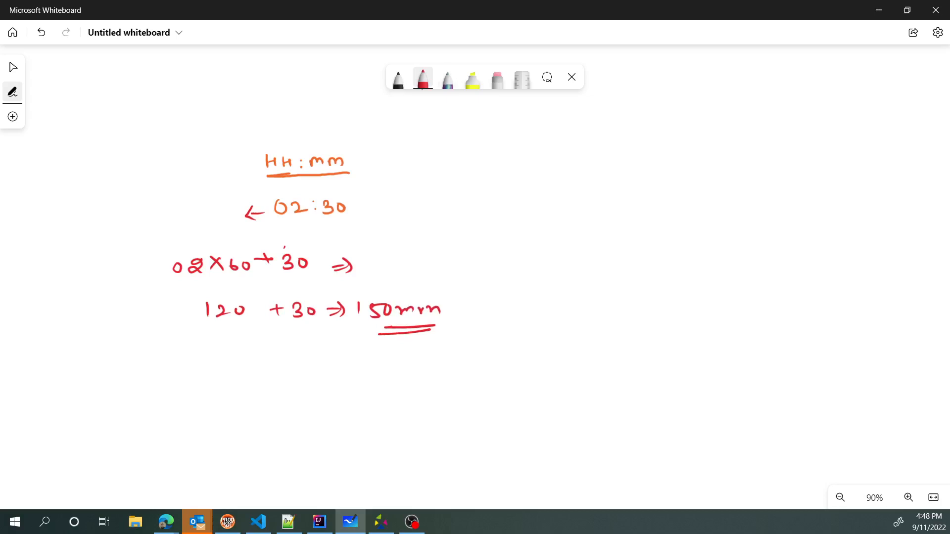
pyautogui.click(422, 77)
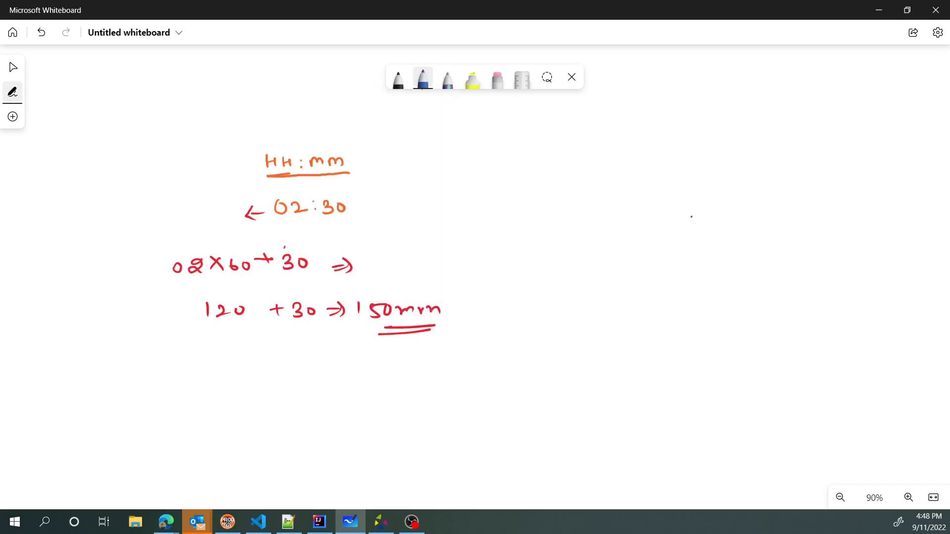
# In blue, write 04:35 = 04×60+35 = 275, arrow it back to 150 and circle the difference 125
pyautogui.moveTo(642, 193); pyautogui.dragTo(722, 193)
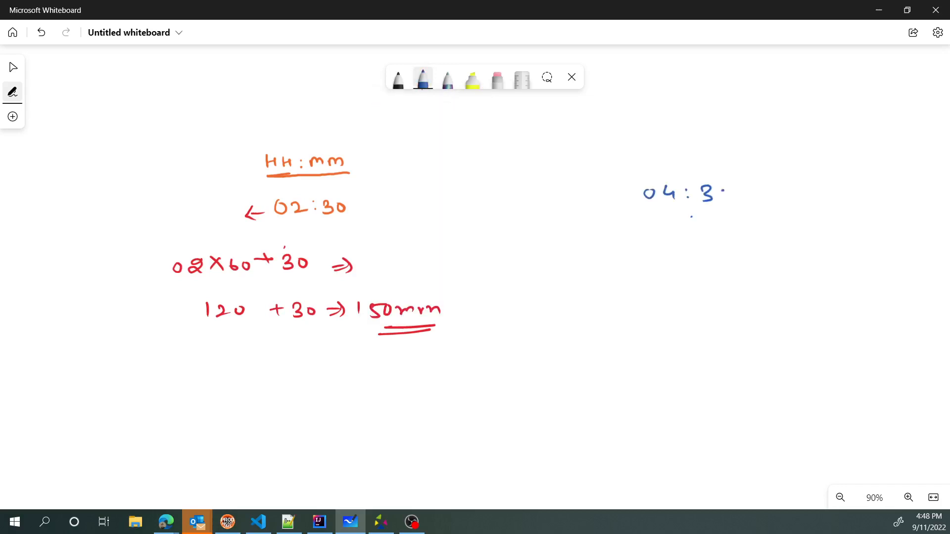
pyautogui.moveTo(632, 245); pyautogui.dragTo(660, 245)
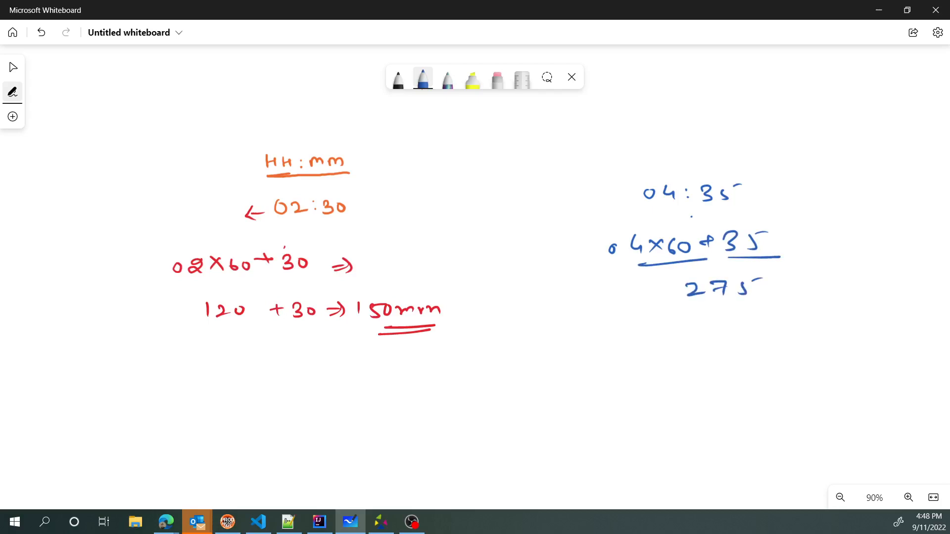
pyautogui.moveTo(460, 354); pyautogui.dragTo(678, 315)
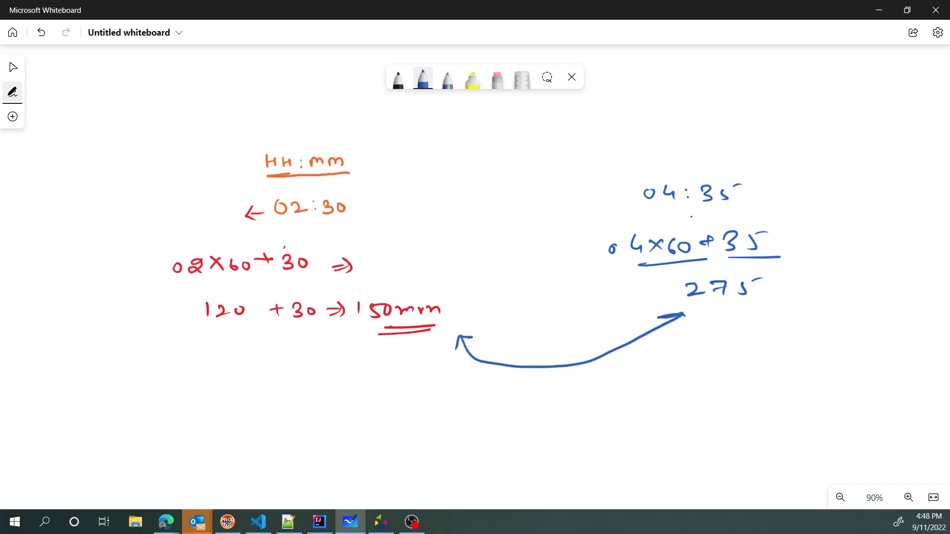
pyautogui.moveTo(590, 387); pyautogui.dragTo(612, 412)
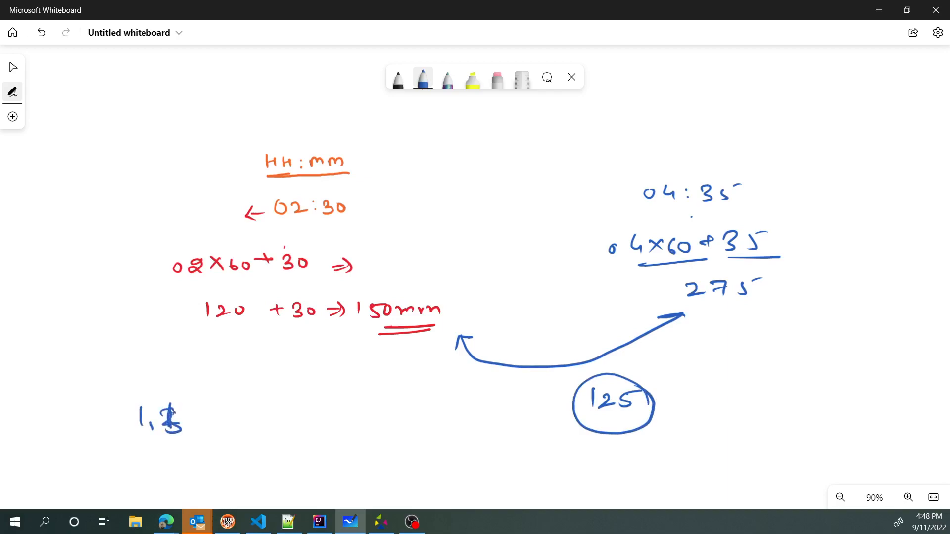
# List step sizes 1, 5, 15, 60 and branch 125 into counts 2, 0, 1 and 0 =?
pyautogui.moveTo(194, 425); pyautogui.dragTo(249, 436)
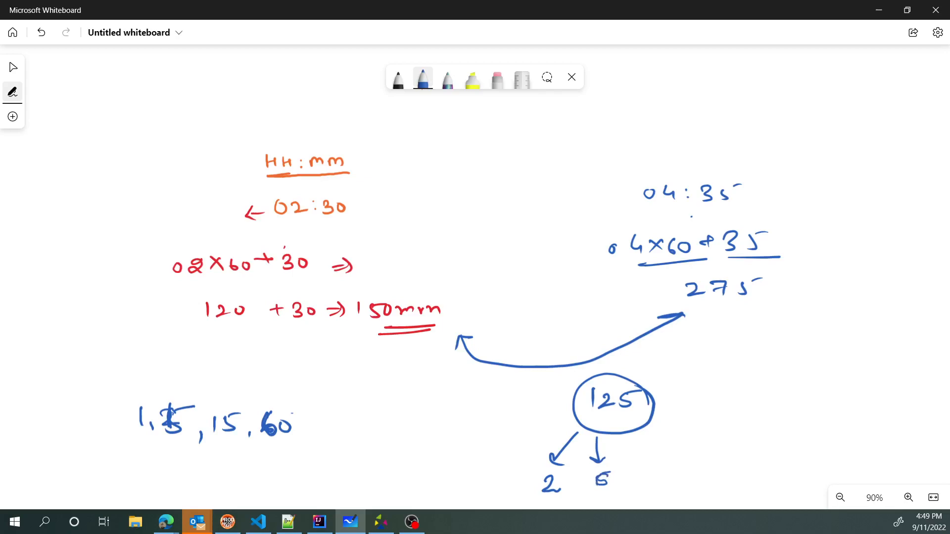
pyautogui.moveTo(630, 437); pyautogui.dragTo(648, 454)
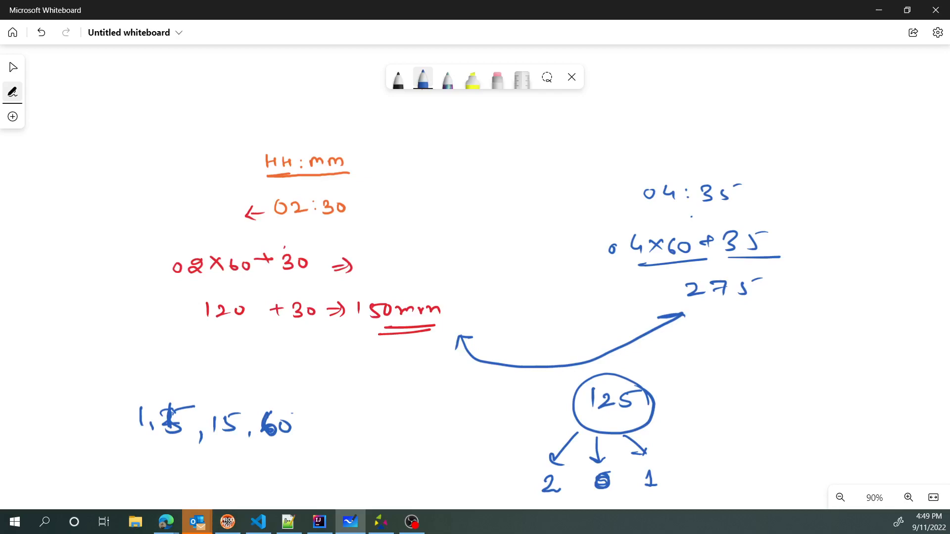
pyautogui.moveTo(639, 433); pyautogui.dragTo(697, 454)
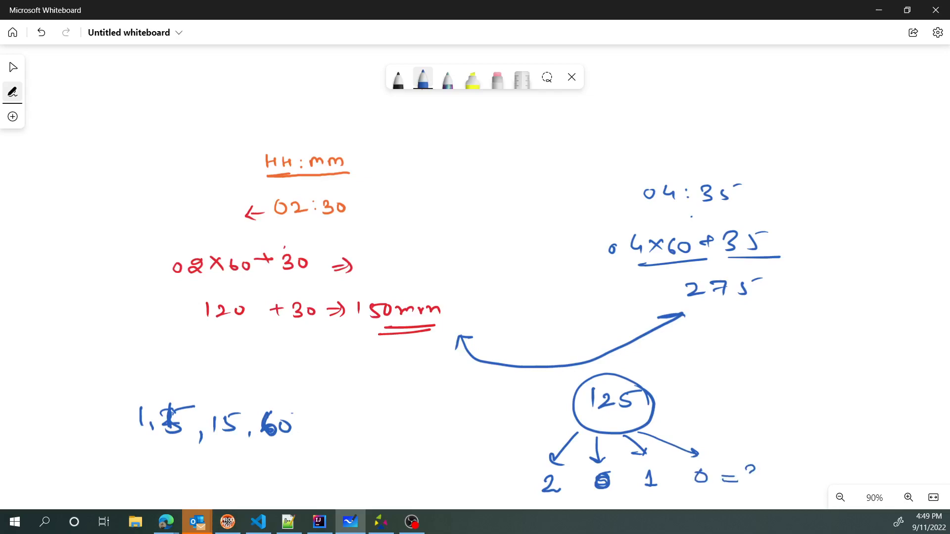
pyautogui.write('3')
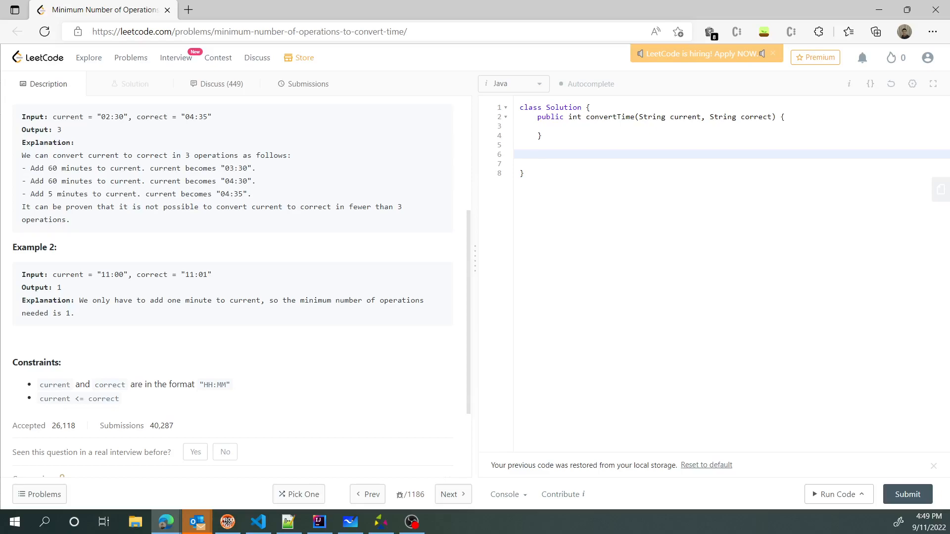
# Declare a helper public int getMin(String time) below convertTime
pyautogui.write('pub')
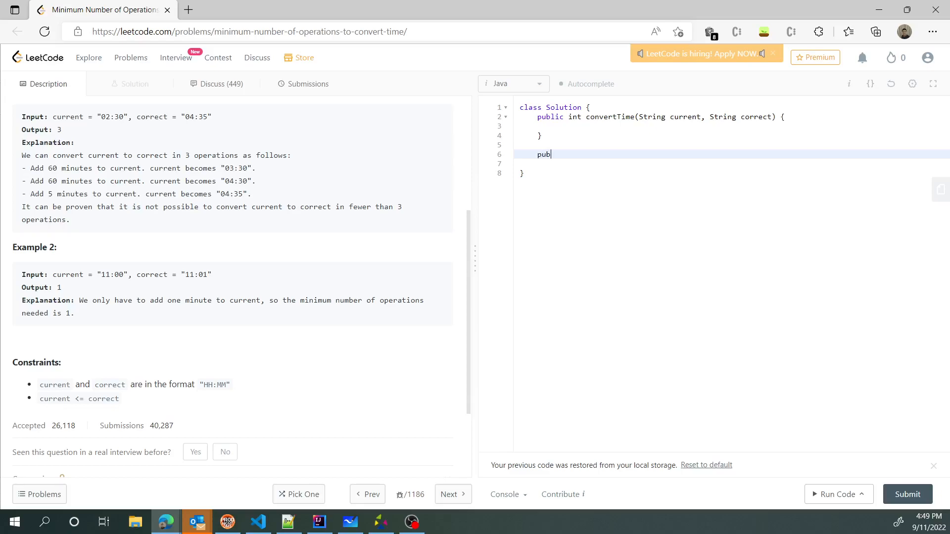
pyautogui.write('lic int get')
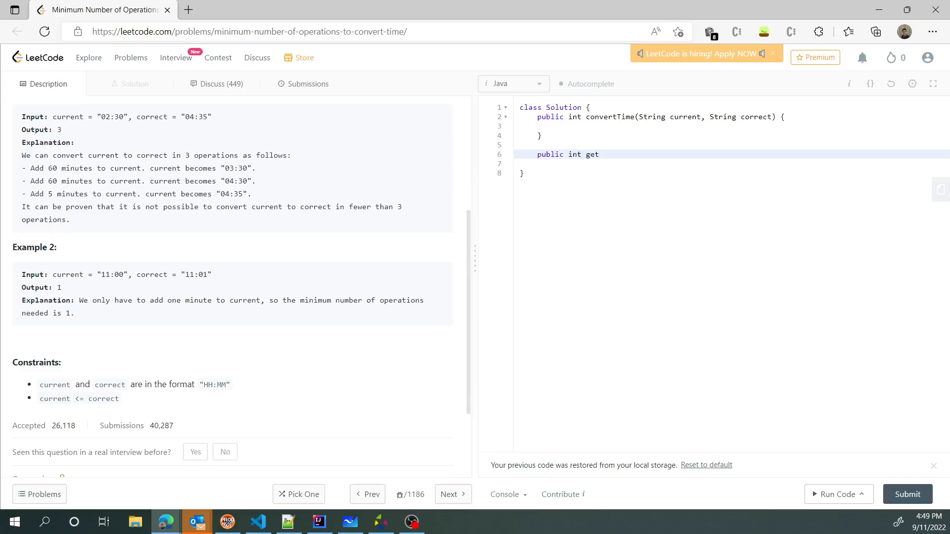
pyautogui.write('Minu')
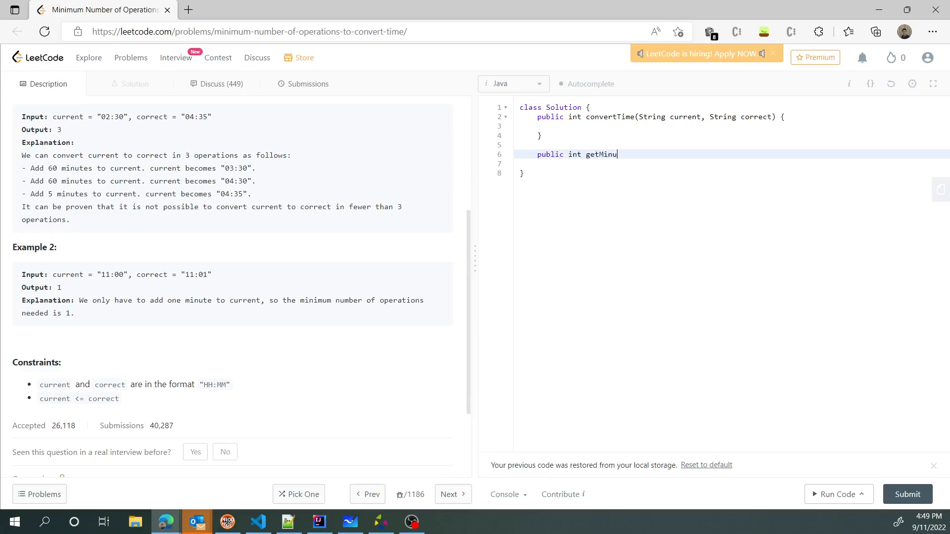
pyautogui.write('()')
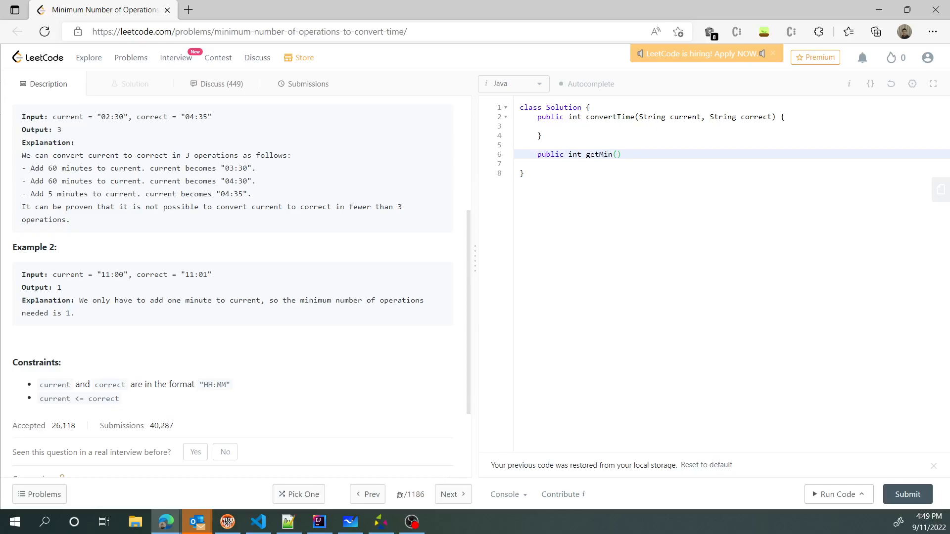
pyautogui.write('String time')
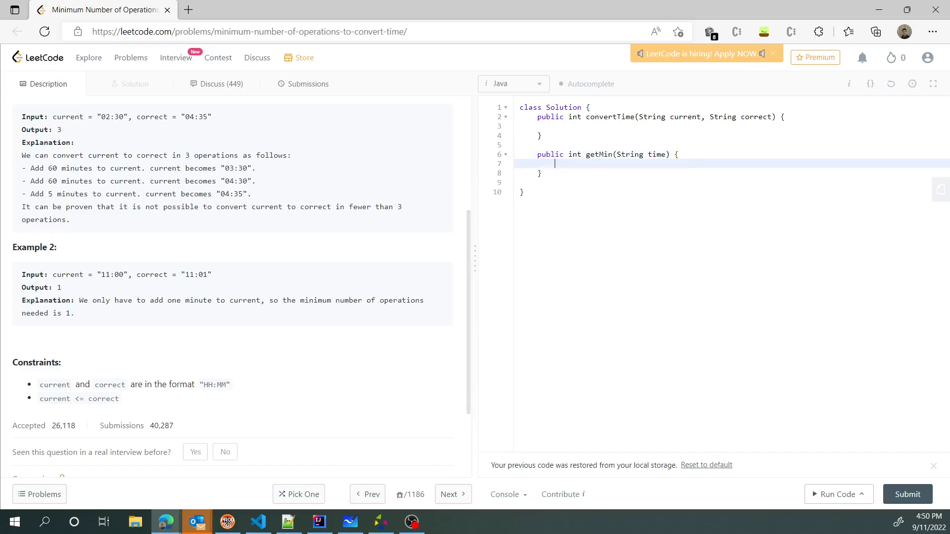
pyautogui.write('int hour')
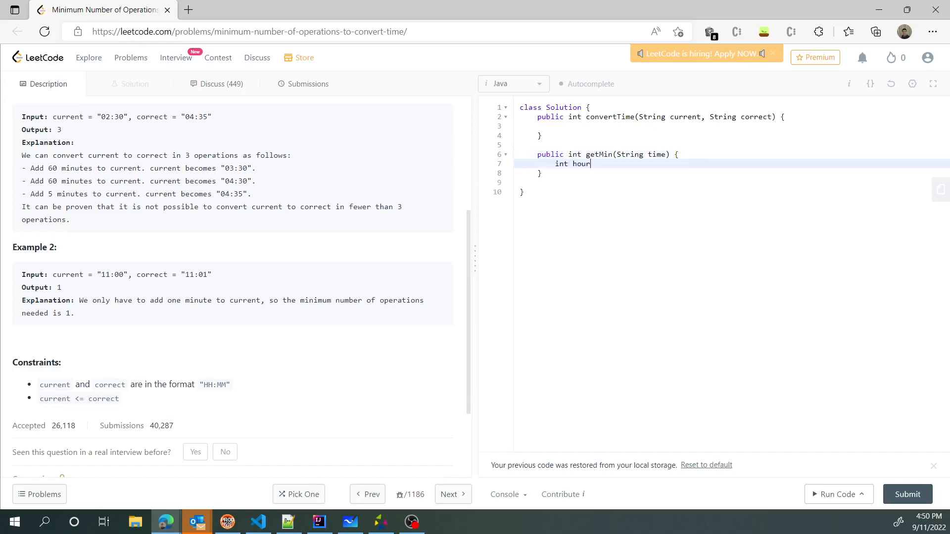
pyautogui.press('Backspace')
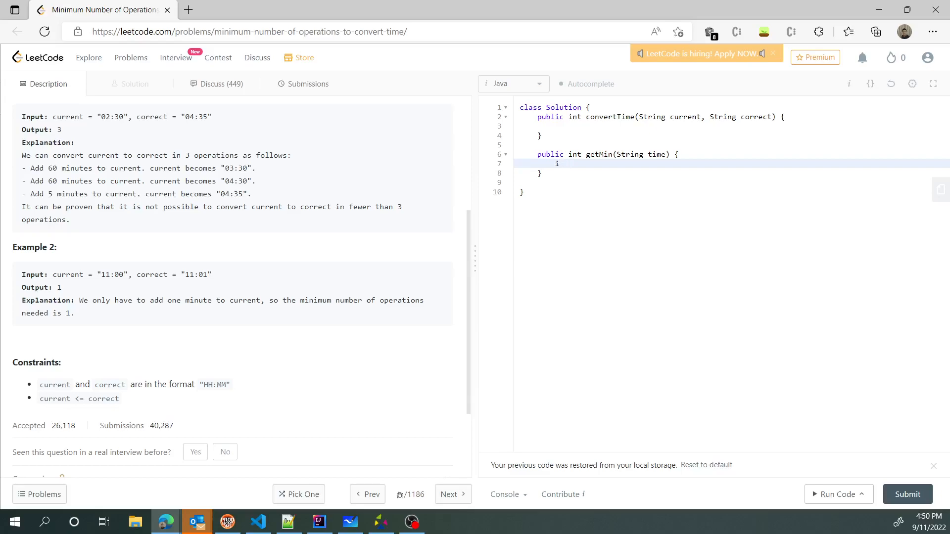
# Inside getMin, split the time string on ":" into String[] arr
pyautogui.write('ime.')
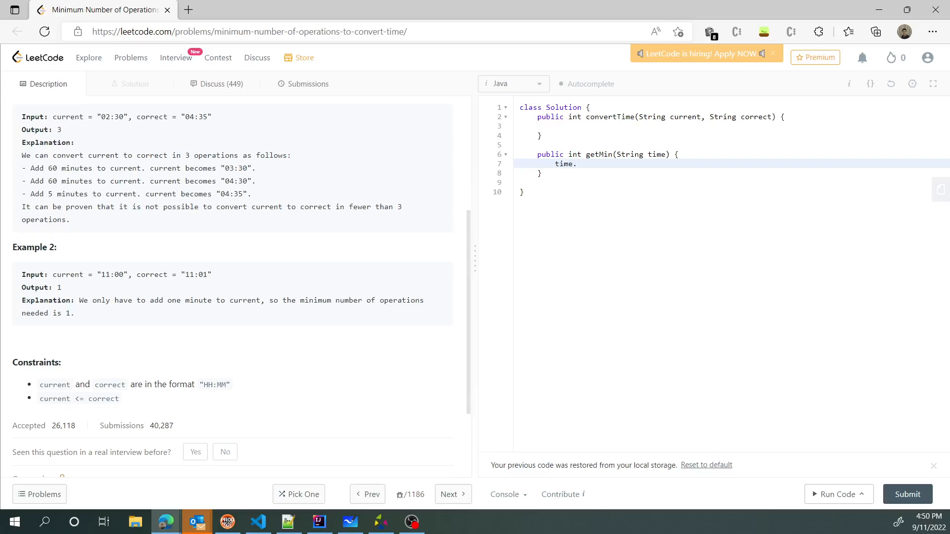
pyautogui.write('split()')
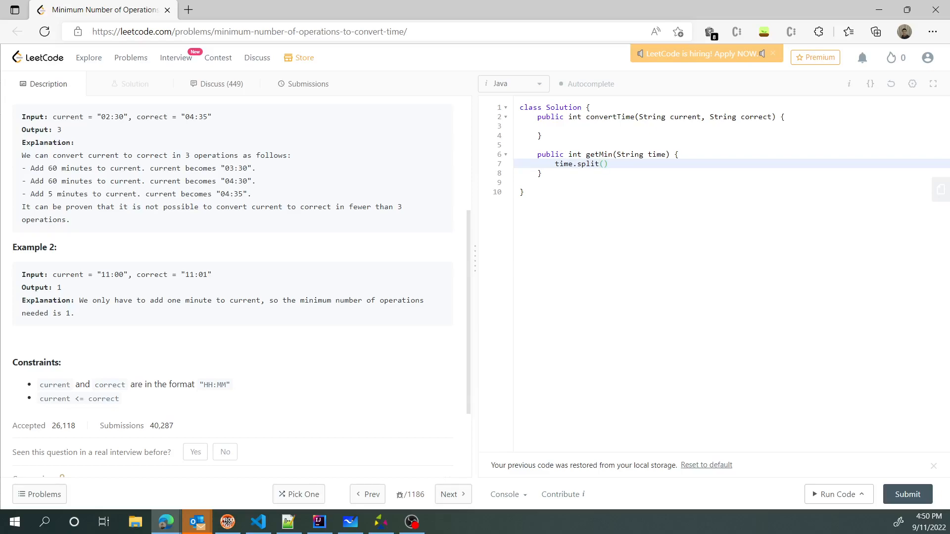
pyautogui.write('""')
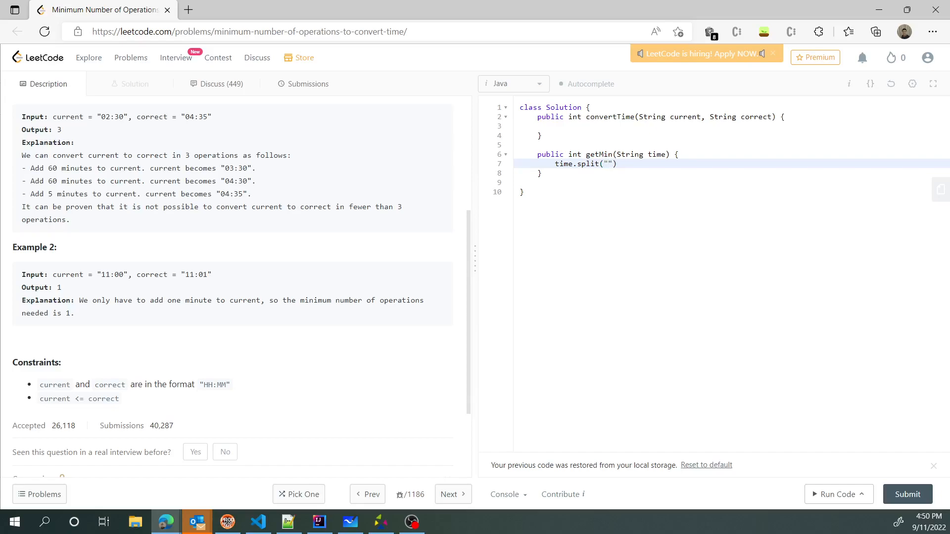
pyautogui.write(':')
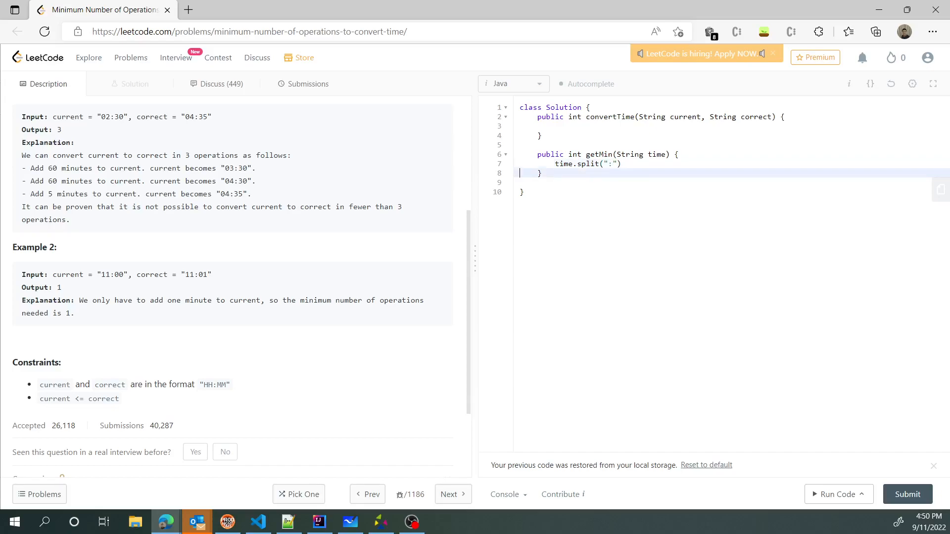
pyautogui.write(';')
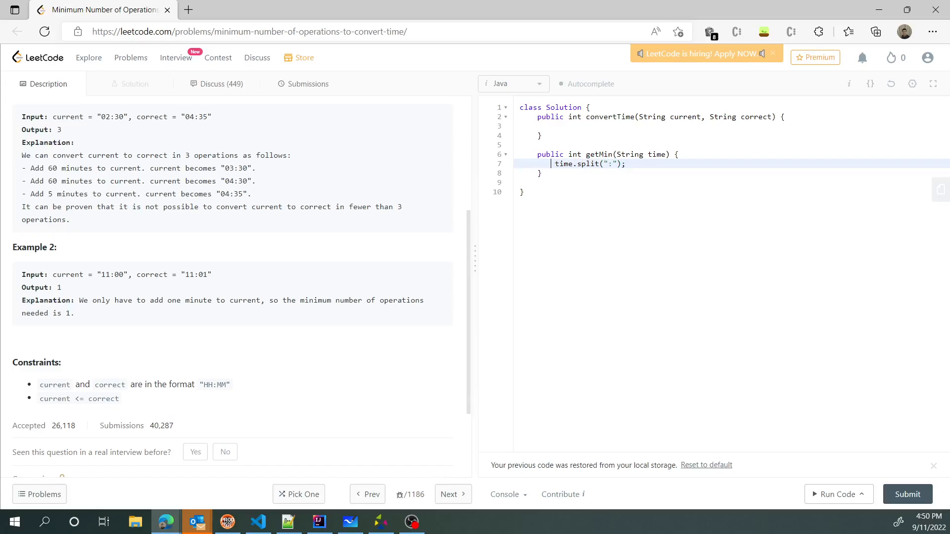
pyautogui.write('String')
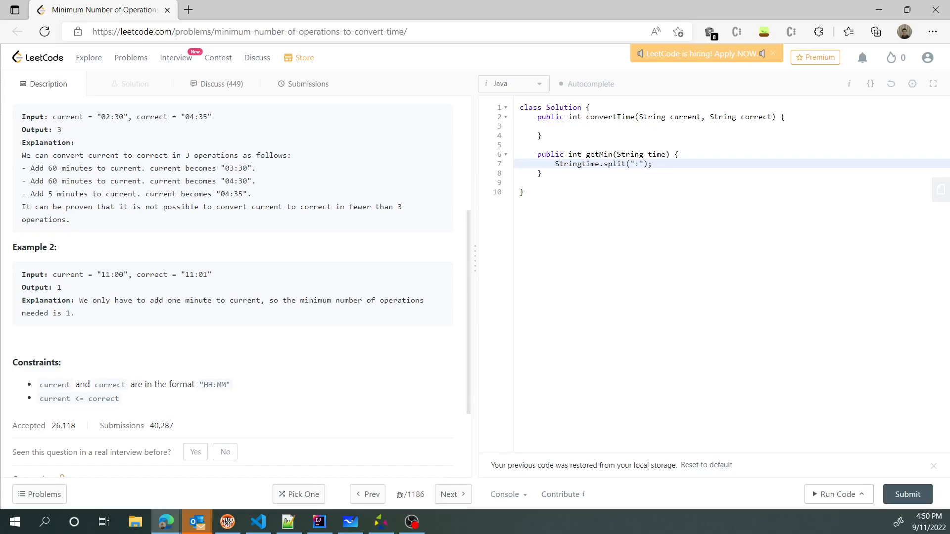
pyautogui.write('String[] arr =')
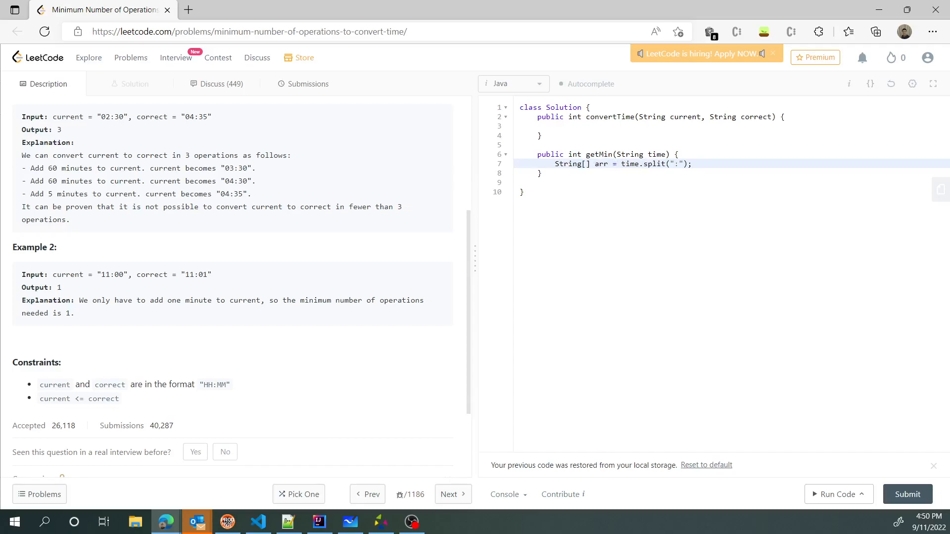
# Parse arr[0] into int hours with Integer.parseInt
pyautogui.write('int')
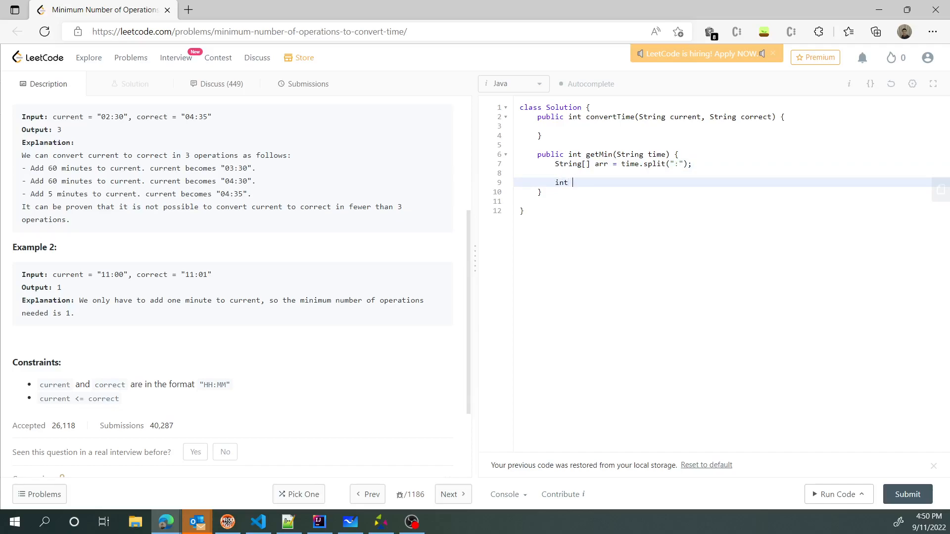
pyautogui.write('hours')
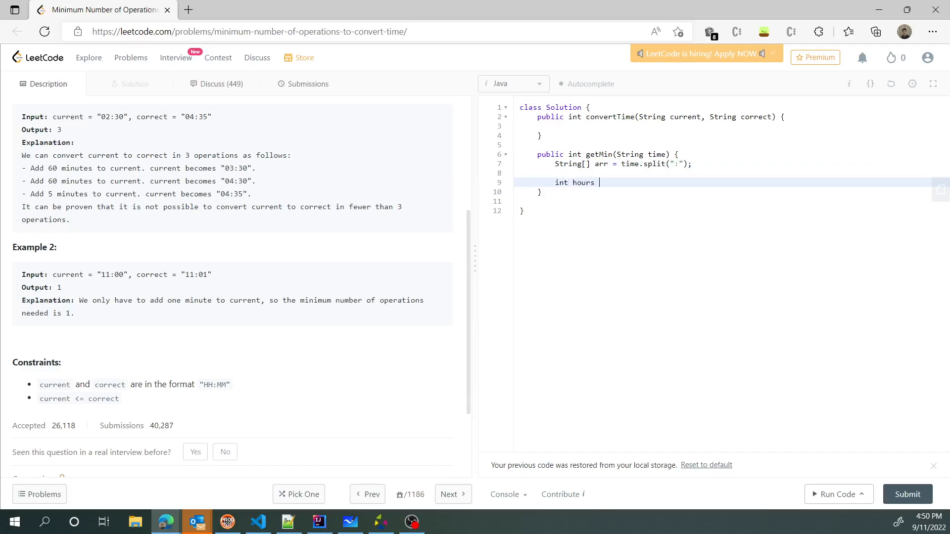
pyautogui.write('= In')
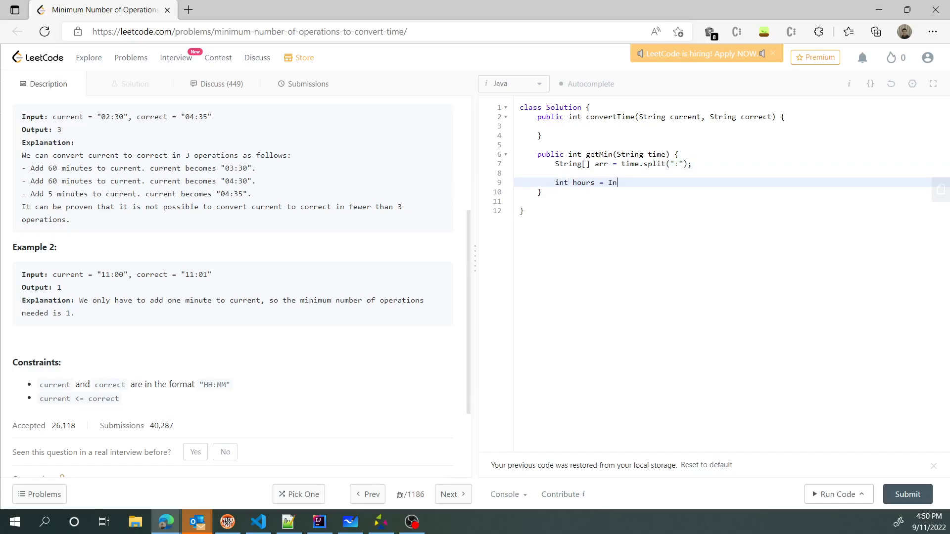
pyautogui.write('teger.parse')
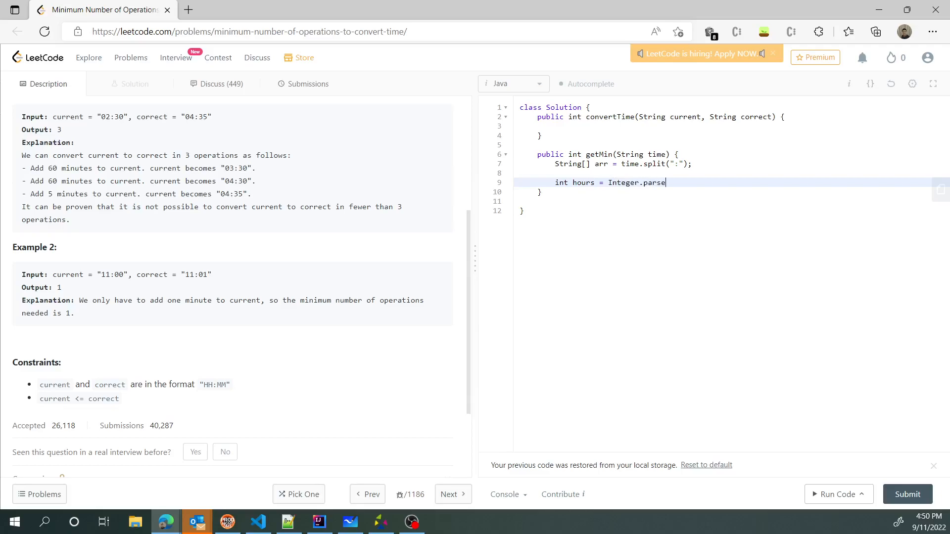
pyautogui.write('Int()')
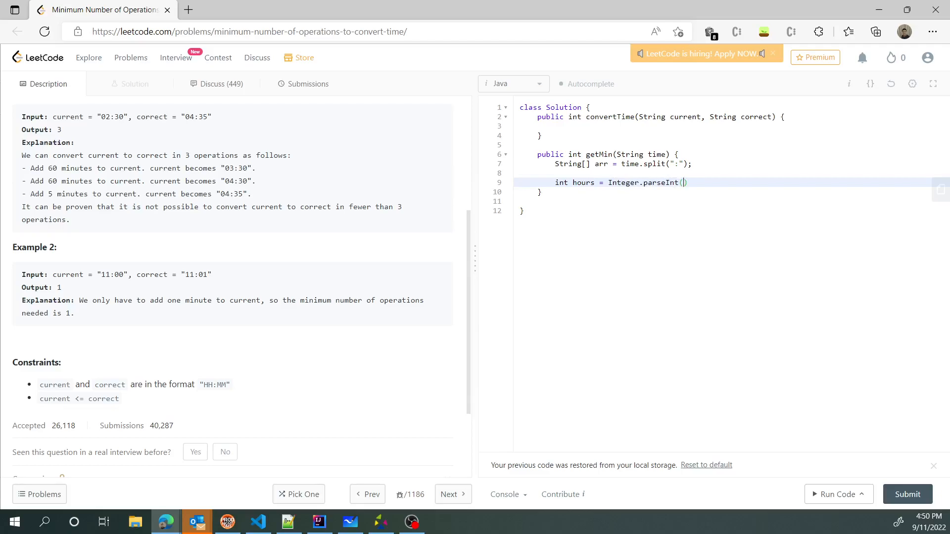
pyautogui.write('arr[0]')
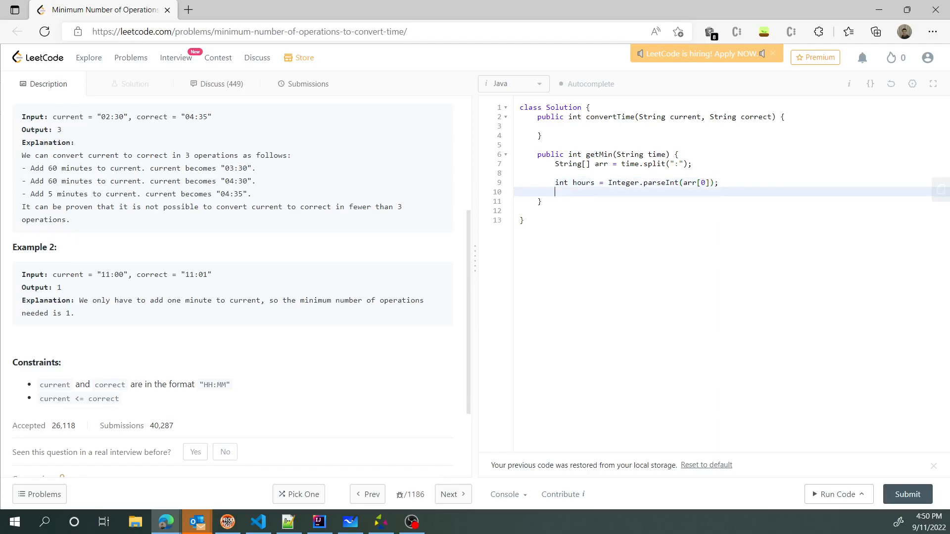
# Parse arr[1] into int mins with Integer.parseInt
pyautogui.write('int min')
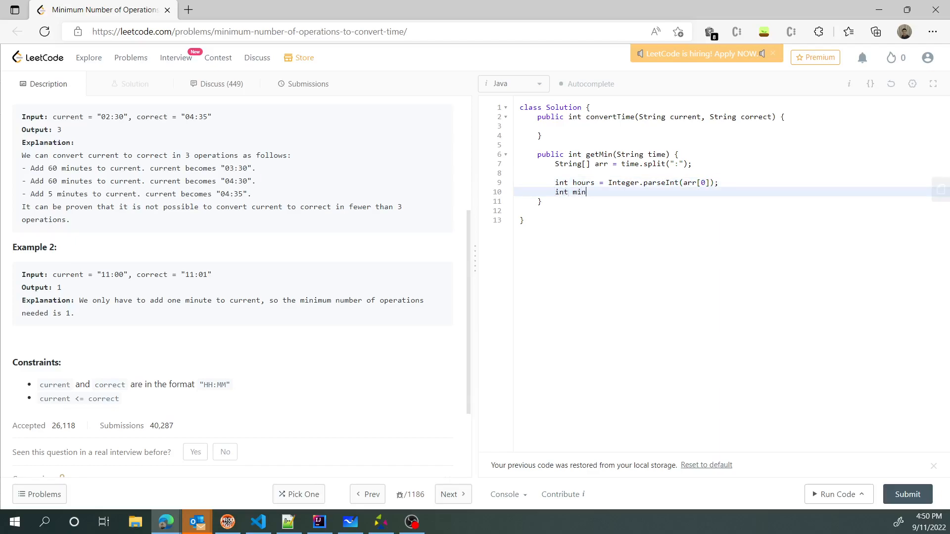
pyautogui.write('s')
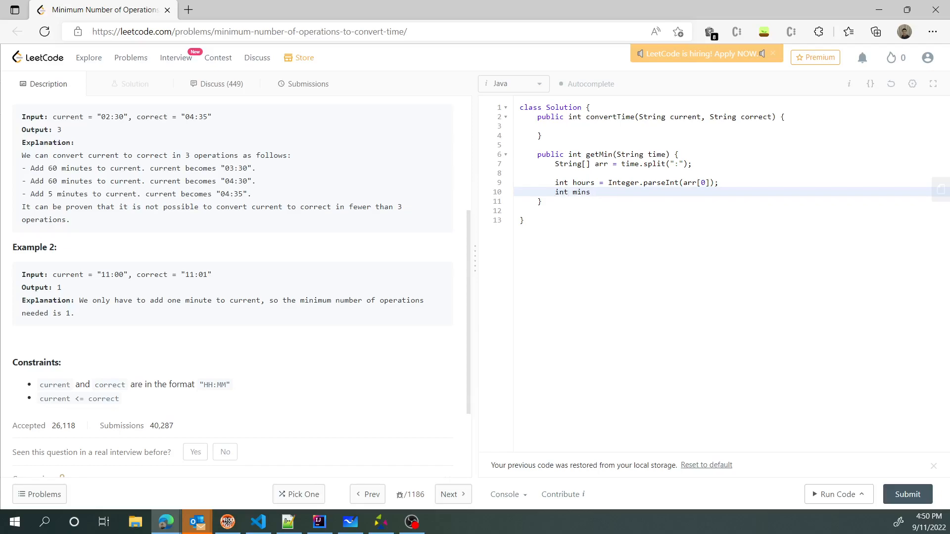
pyautogui.write('= Integer.')
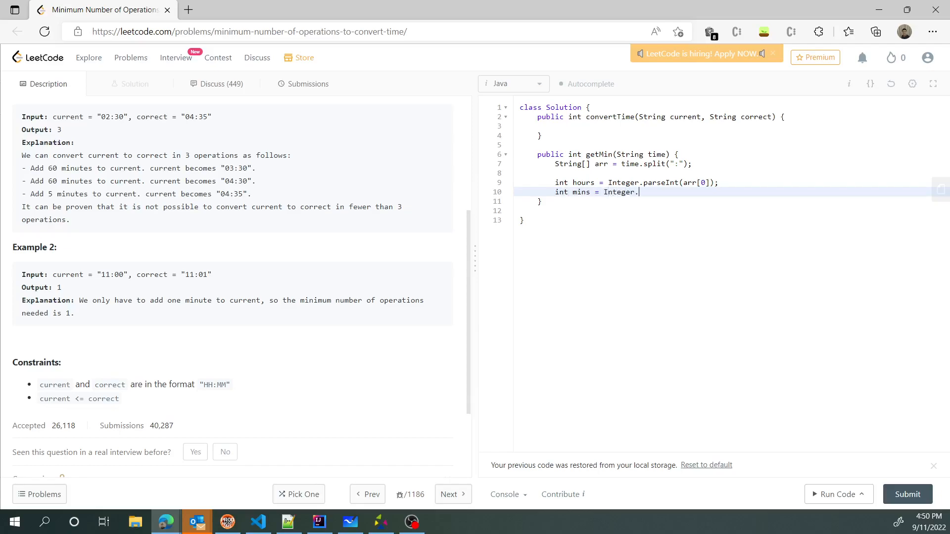
pyautogui.write('parseInt(a')
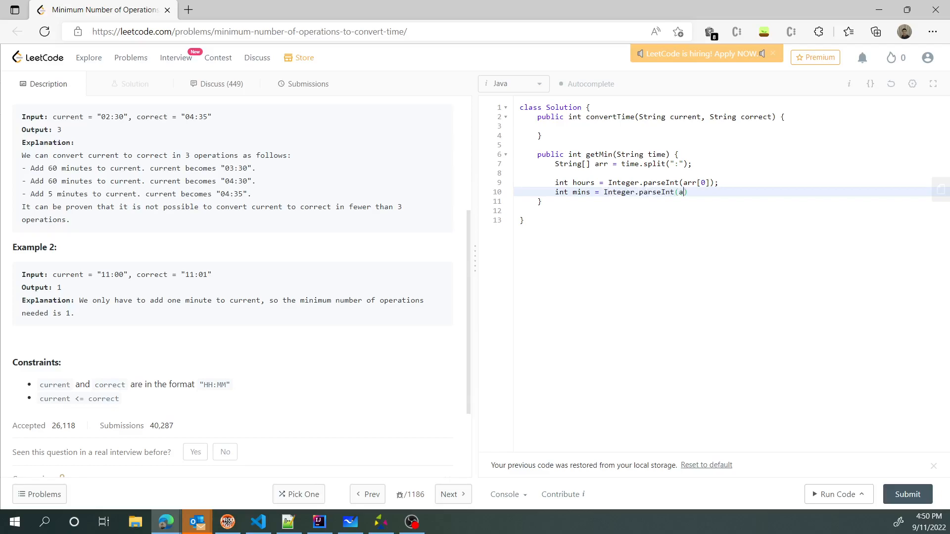
pyautogui.write('rr[1]')
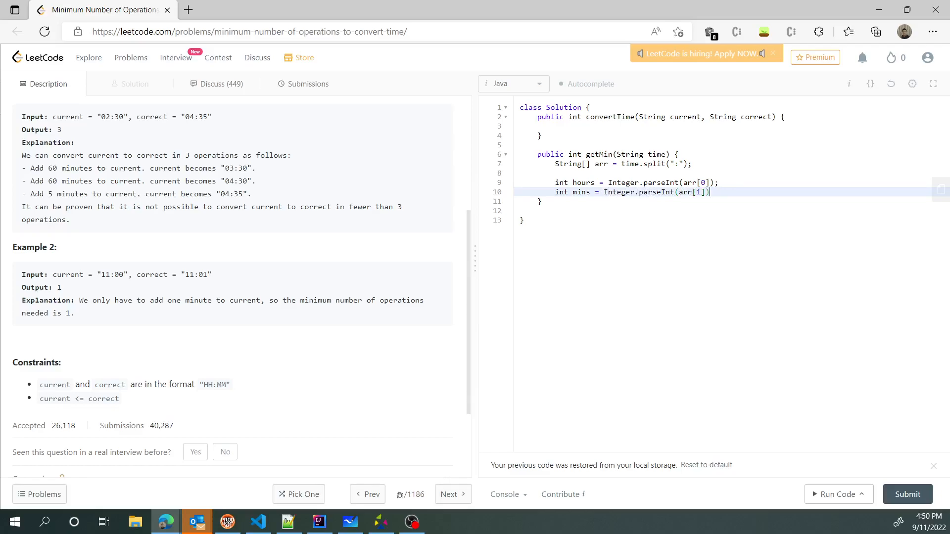
pyautogui.write(';')
pyautogui.press('Enter')
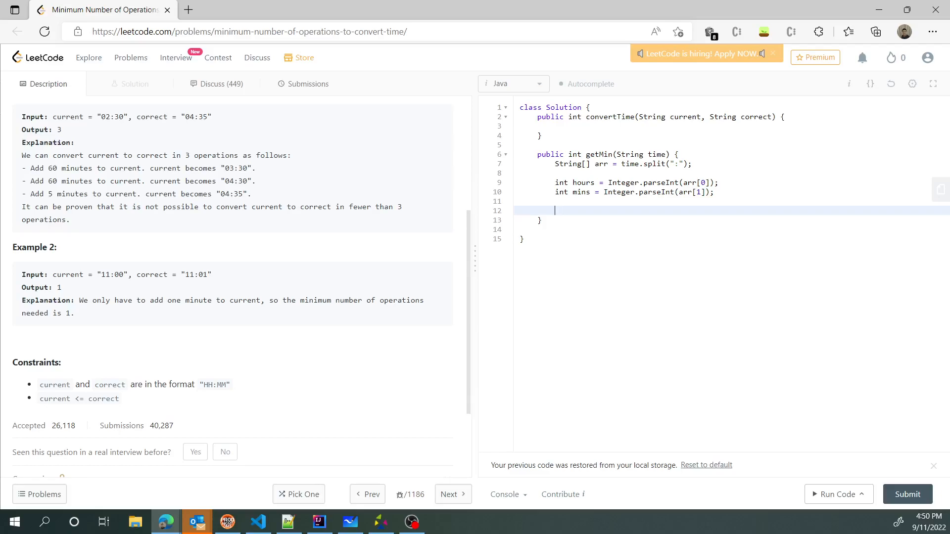
# Return hours * 60 + mins from getMin and move into the empty convertTime body
pyautogui.write('r')
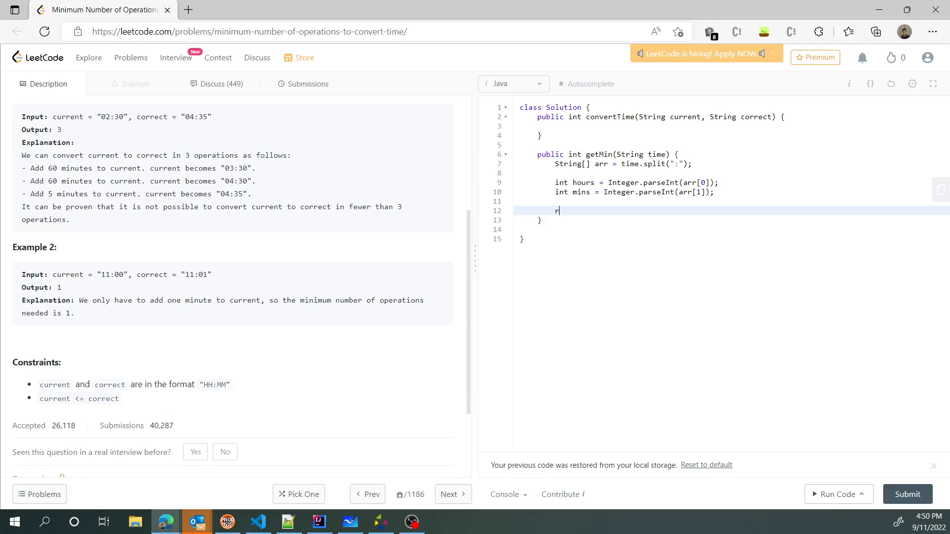
pyautogui.write('eturn hours "*')
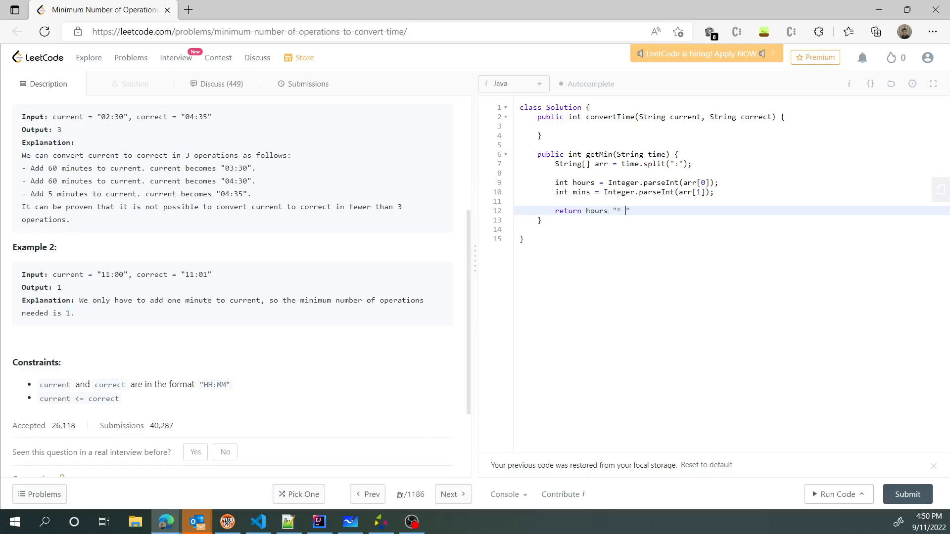
pyautogui.write('6')
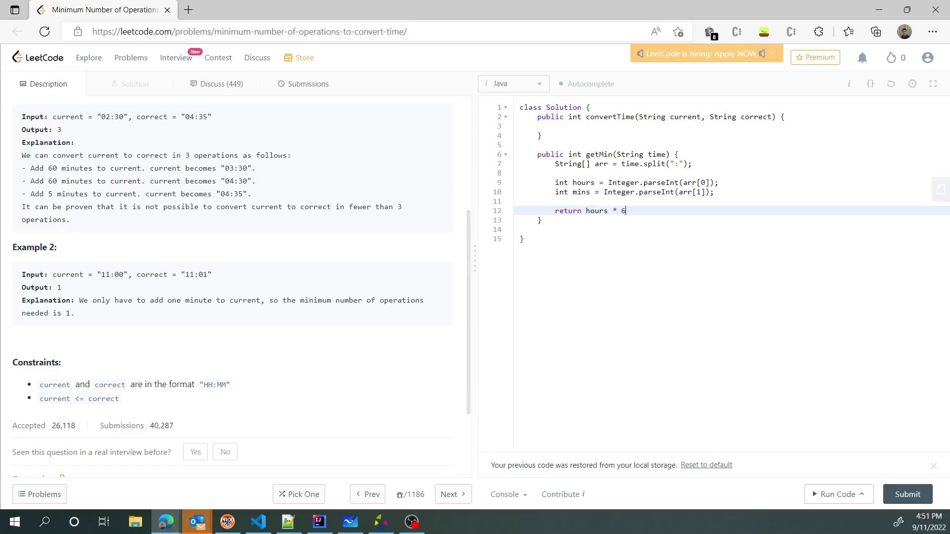
pyautogui.write('0 + mi')
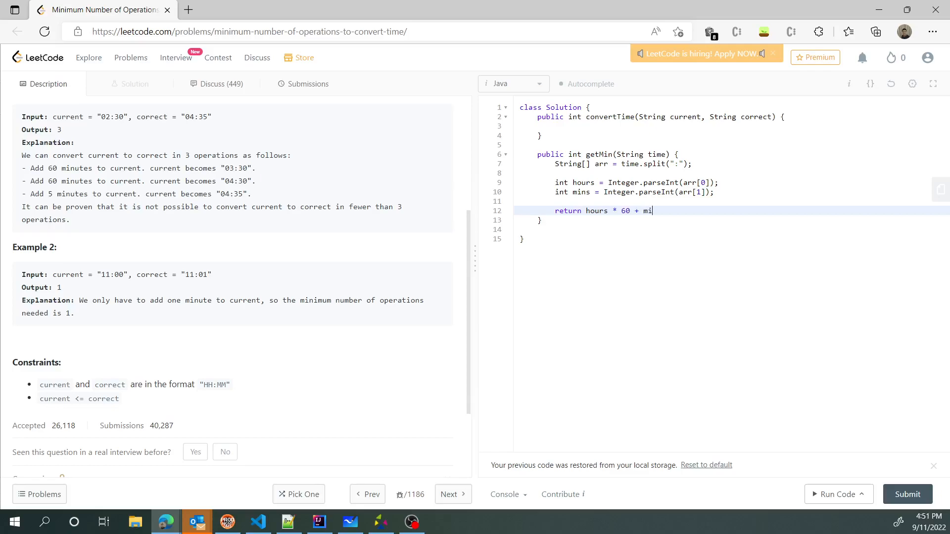
pyautogui.write('ns;')
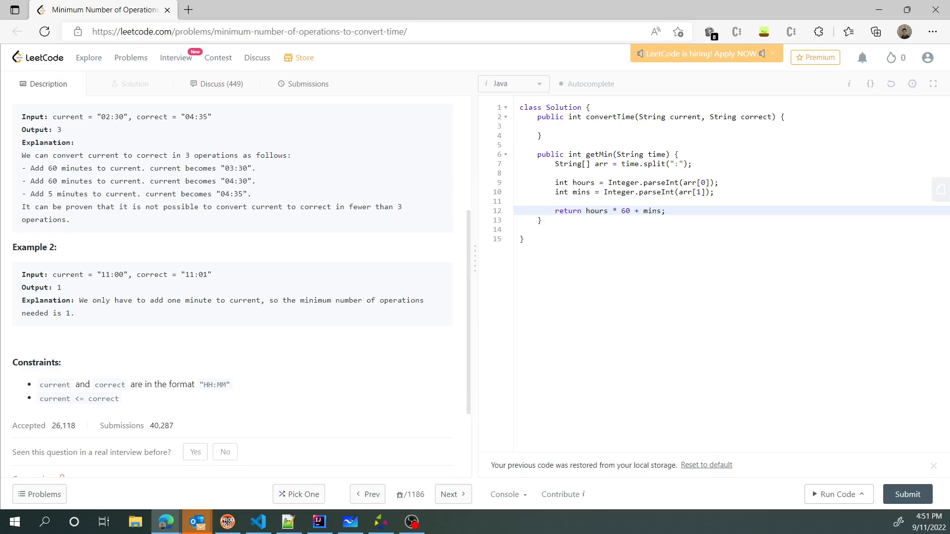
pyautogui.doubleClick(598, 154)
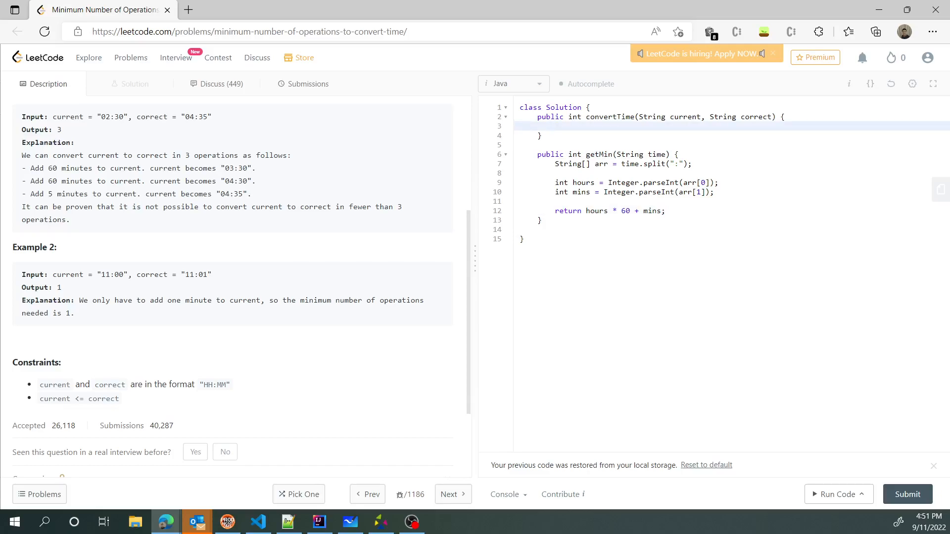
# Write int currMins = getMin(current); in convertTime
pyautogui.write('int currMins = getM')
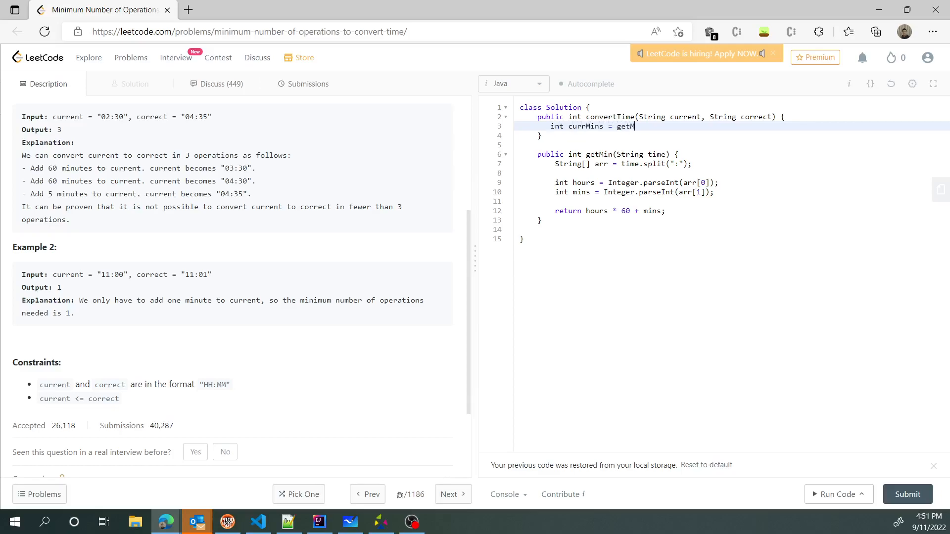
pyautogui.write('in()')
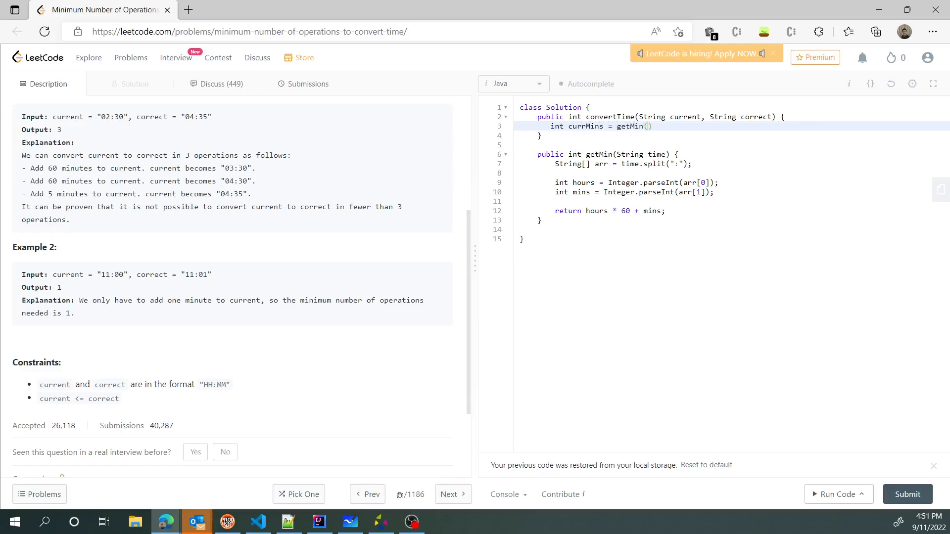
pyautogui.write('curr')
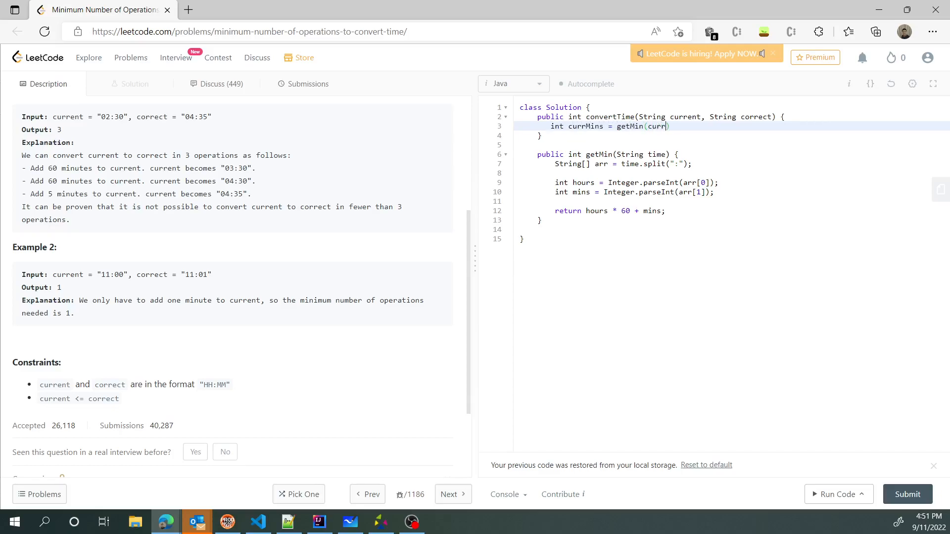
pyautogui.write('ent)')
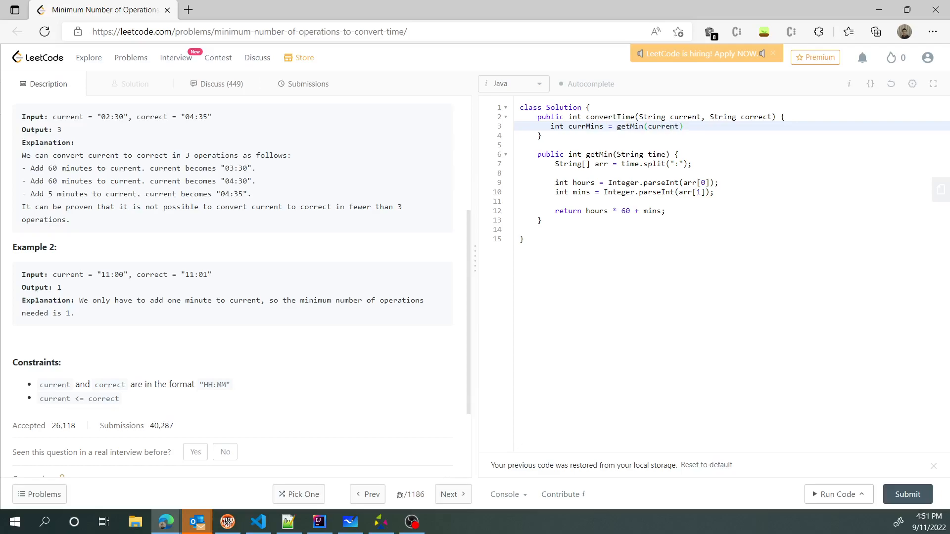
pyautogui.press('Enter')
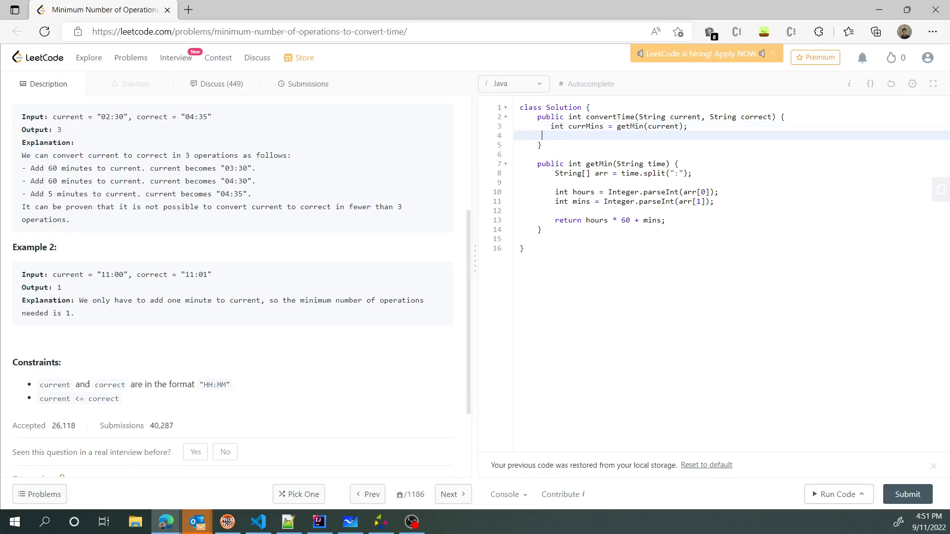
# Add a second line converting correct to minutes with getMin(correct)
pyautogui.write('int')
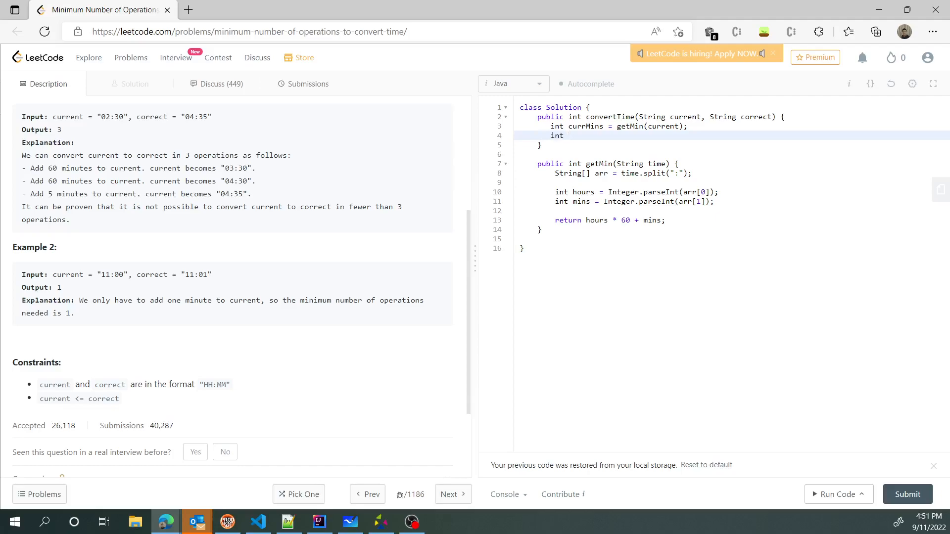
pyautogui.write('correctMins = getMin')
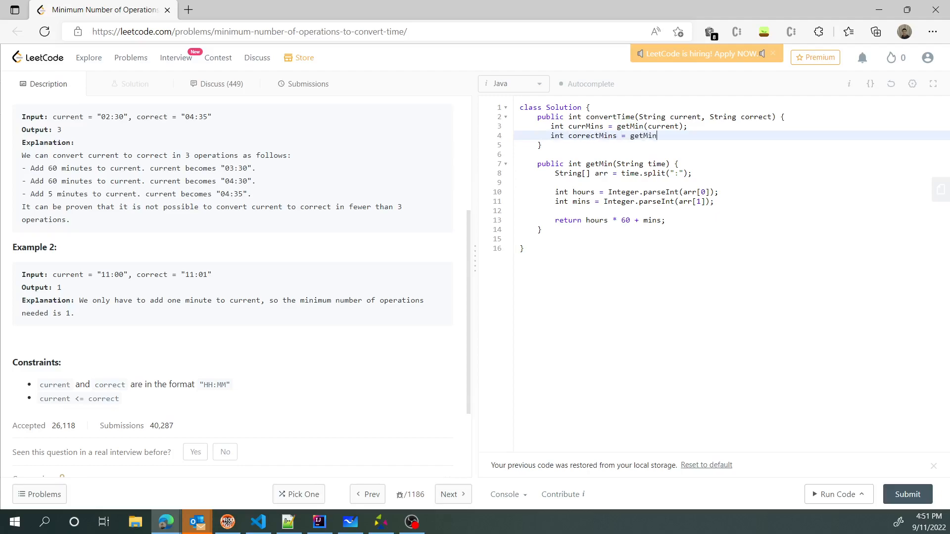
pyautogui.write('(correct me if')
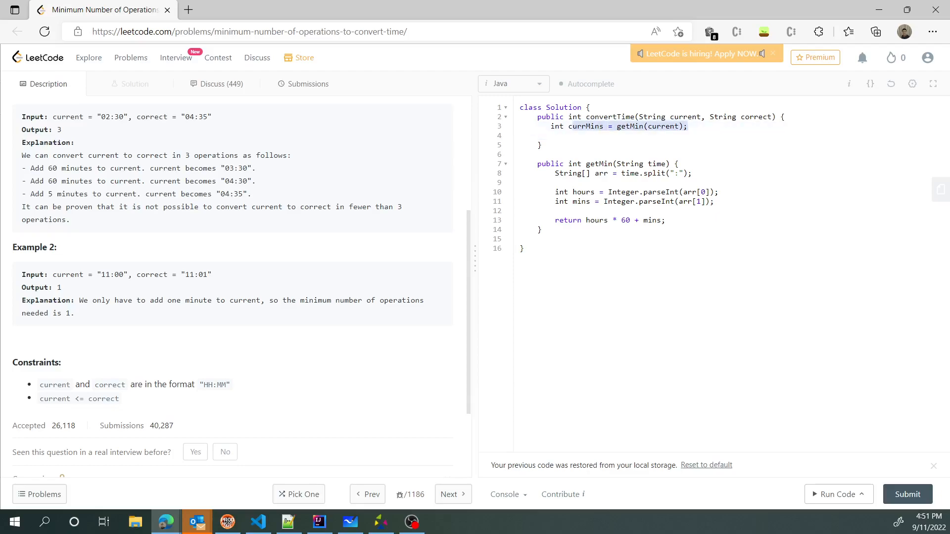
pyautogui.write('int currMins = getMin(current);')
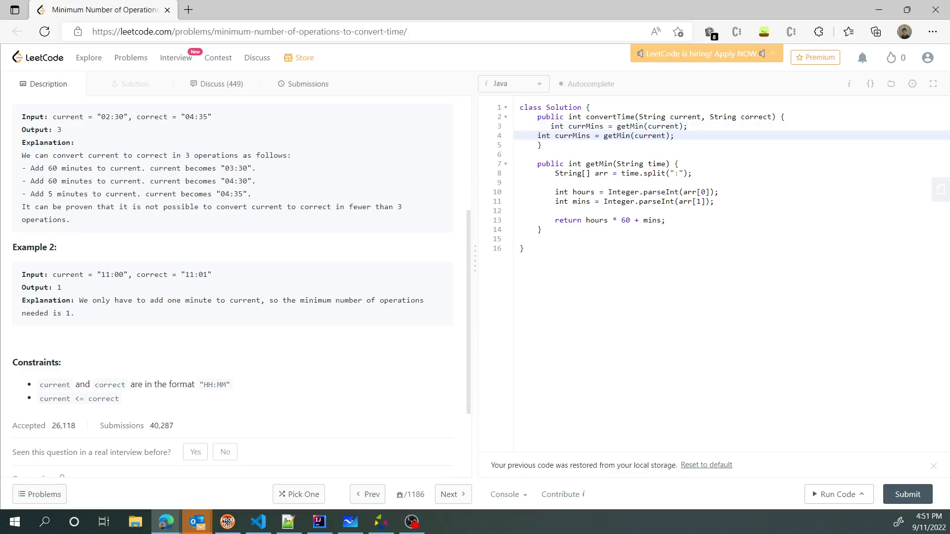
pyautogui.write('correct')
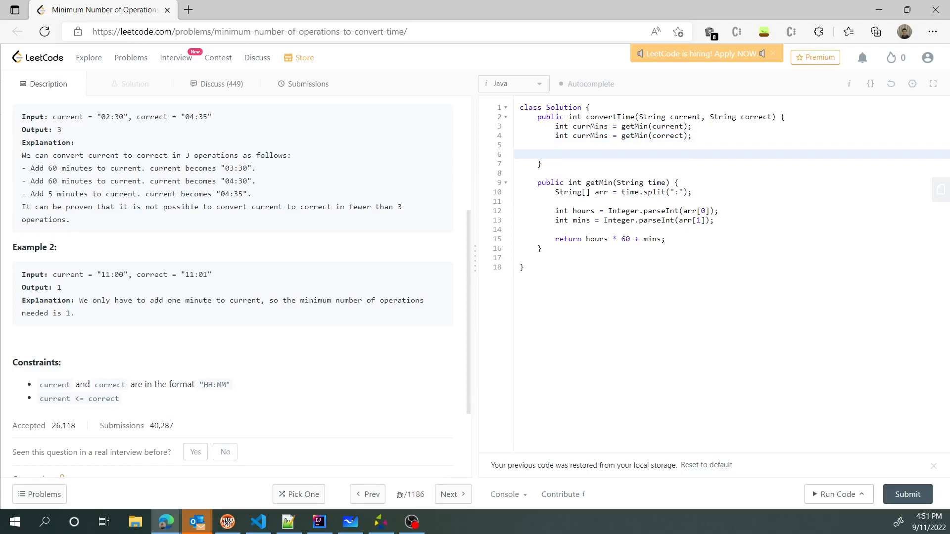
# Compute int diff = Math.abs(correctMins - currMins); and start the next int line
pyautogui.write('int dif')
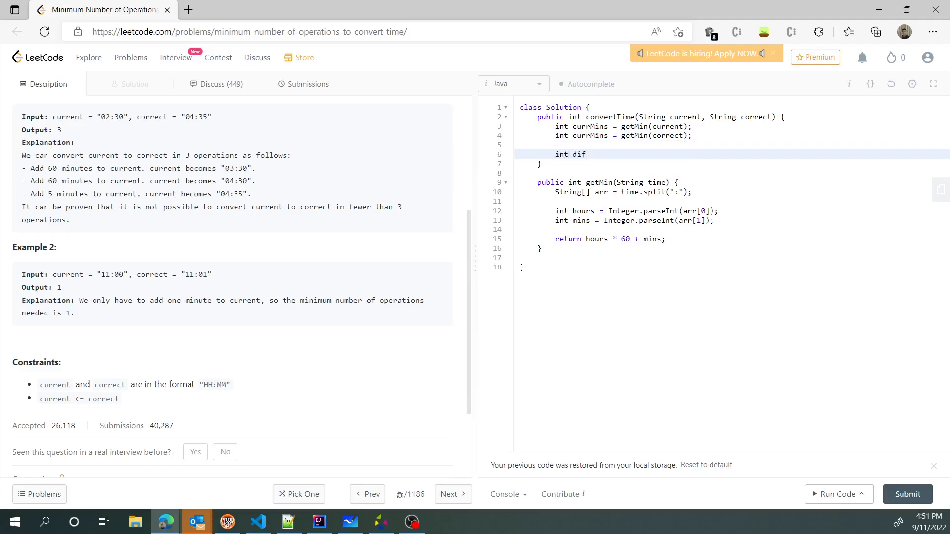
pyautogui.write('f =')
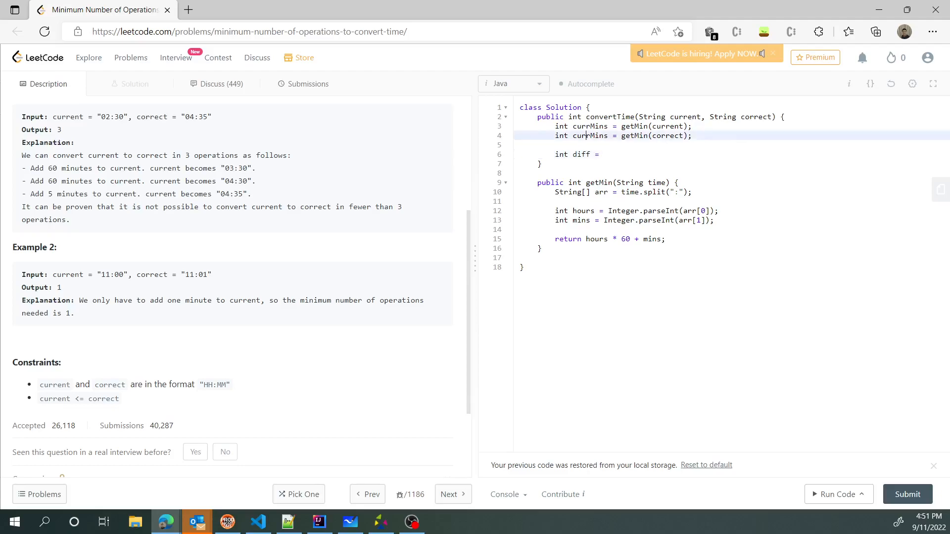
pyautogui.press('Backspace')
pyautogui.write('orrect')
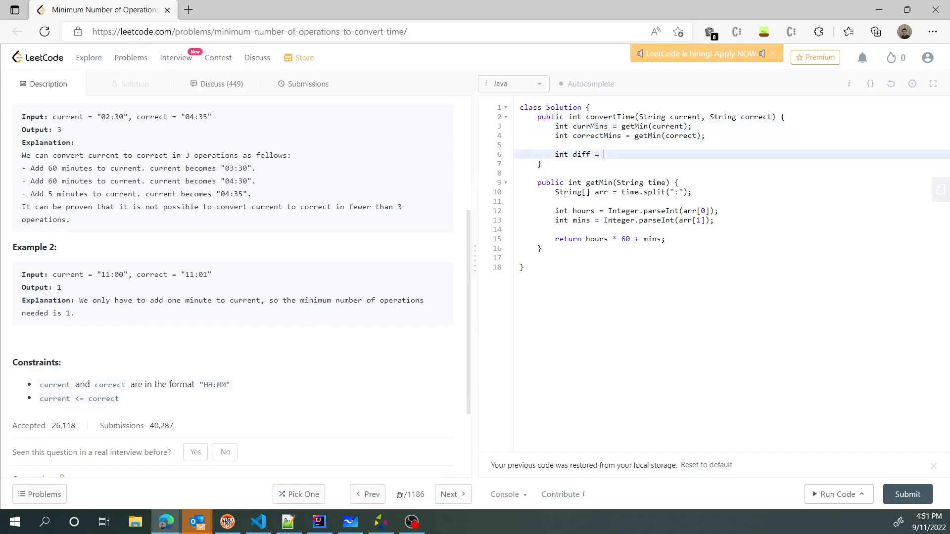
pyautogui.write('Math.abs')
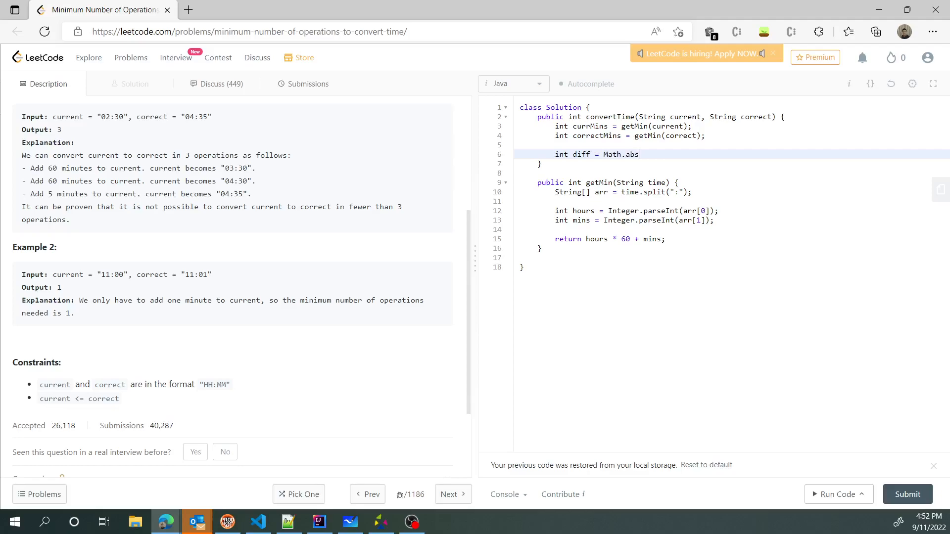
pyautogui.write('(correctMins-c')
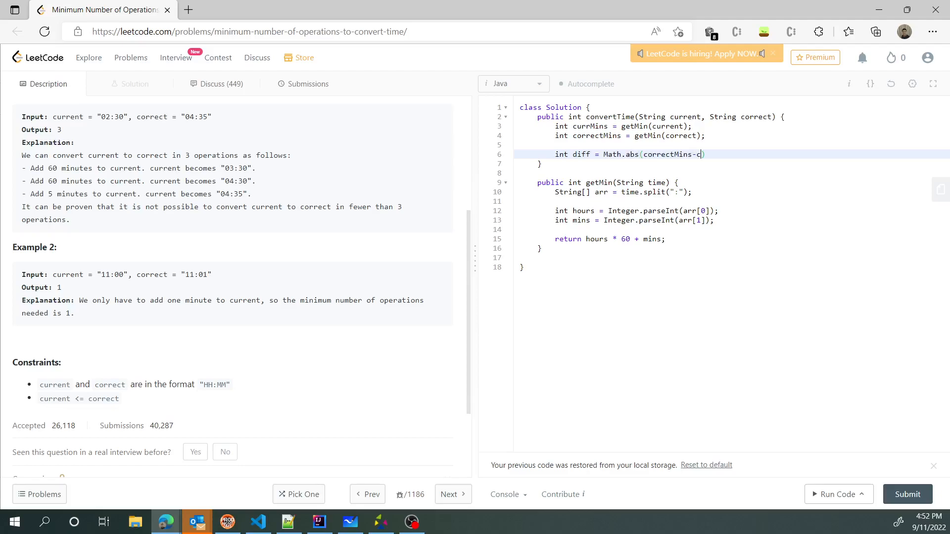
pyautogui.write('urrMins')
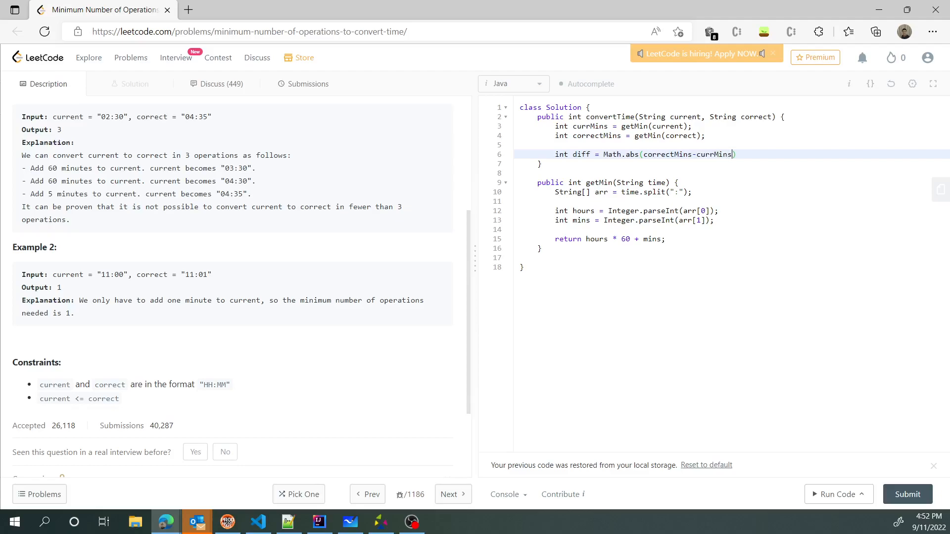
pyautogui.write(';')
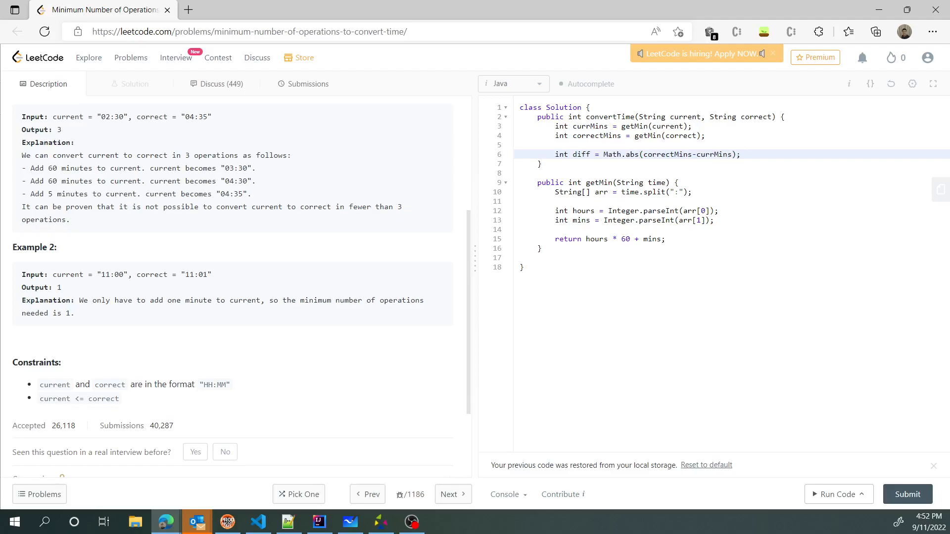
pyautogui.write('int')
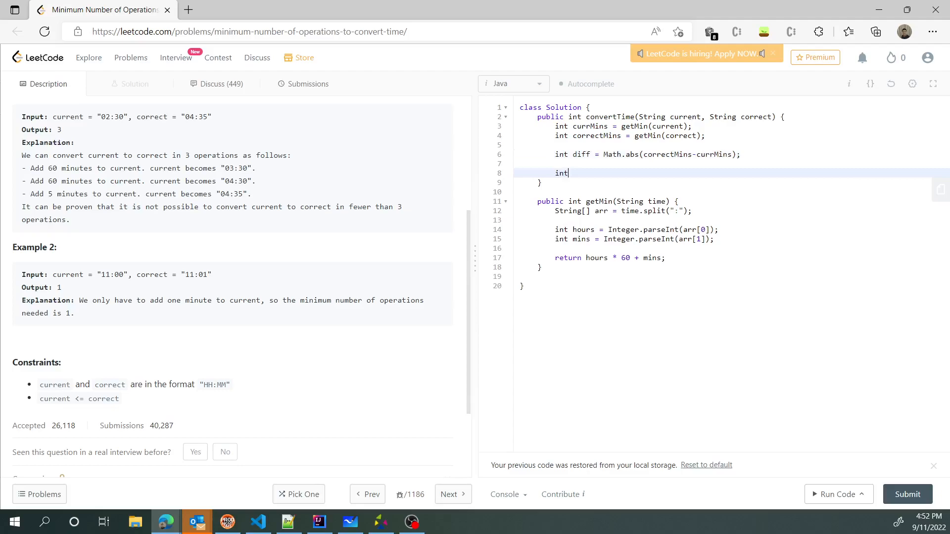
# Declare int[] times = {60, 15, 5, 1}; holding the step sizes
pyautogui.write('[]')
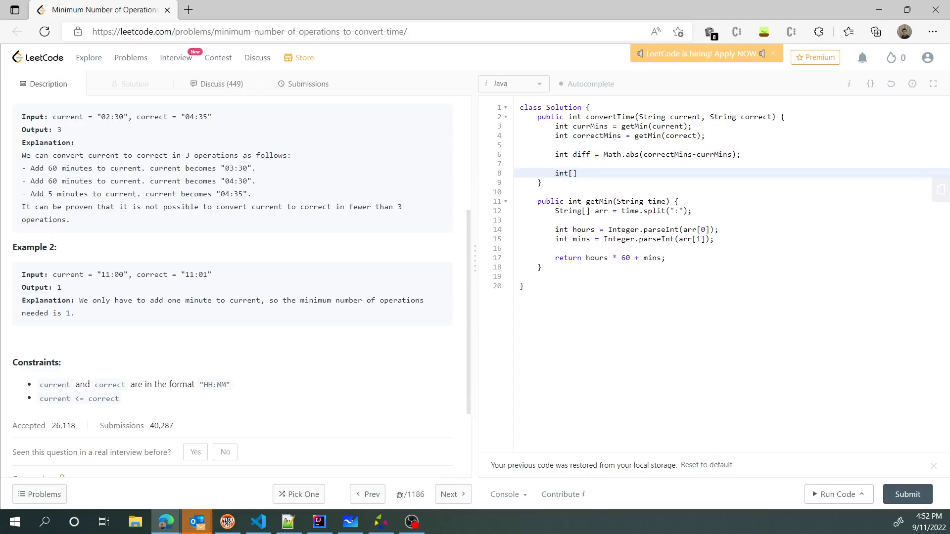
pyautogui.write('in')
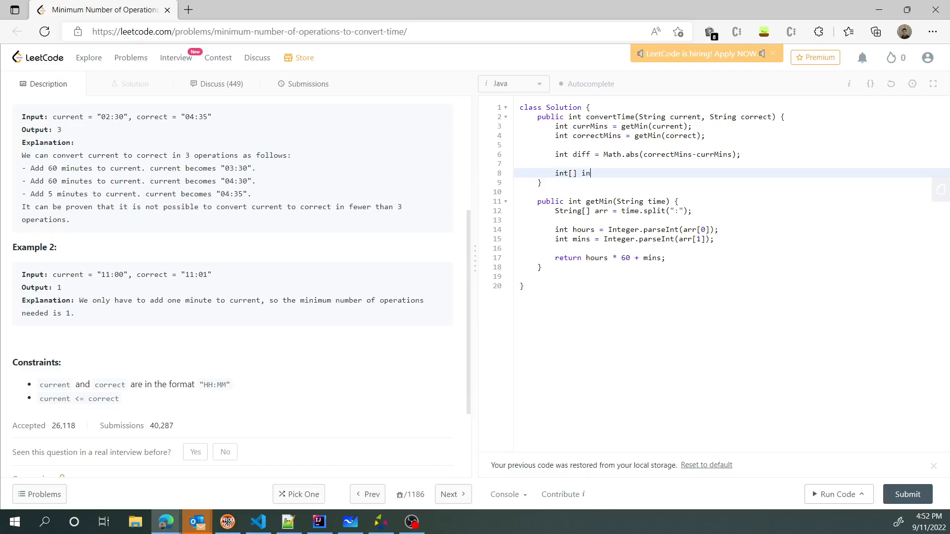
pyautogui.press('Backspace')
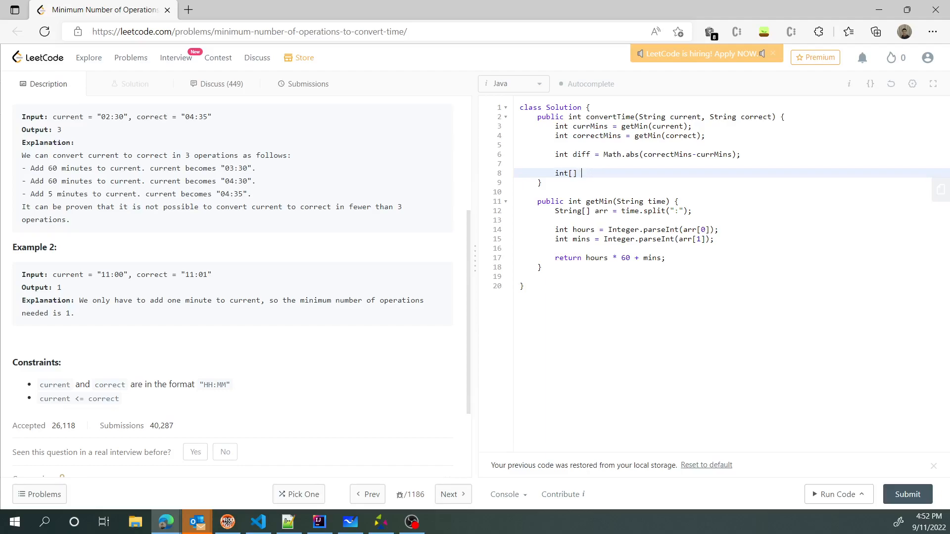
pyautogui.write('times = {60,')
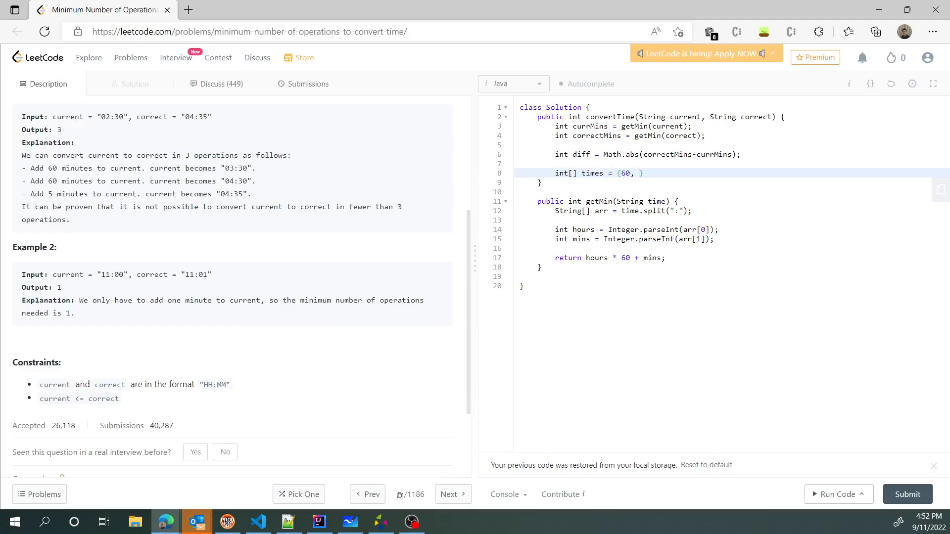
pyautogui.write('15,')
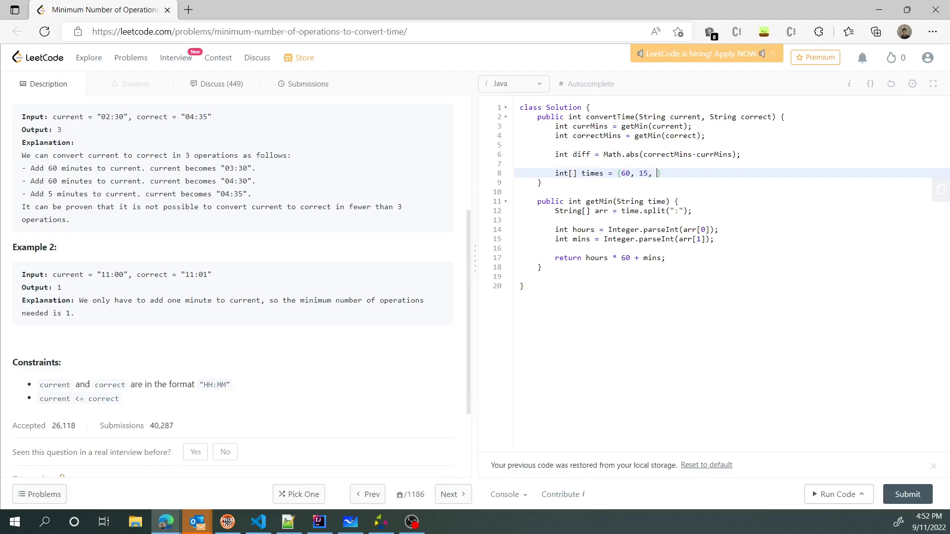
pyautogui.write('5, 1}')
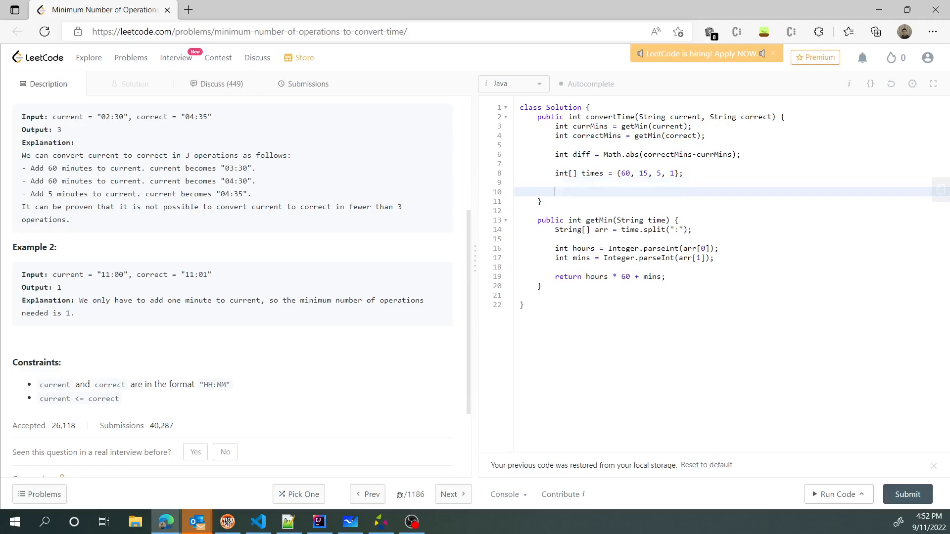
# Add int operations = 0, an empty for(int t : times) loop, and return operations
pyautogui.write('for(')
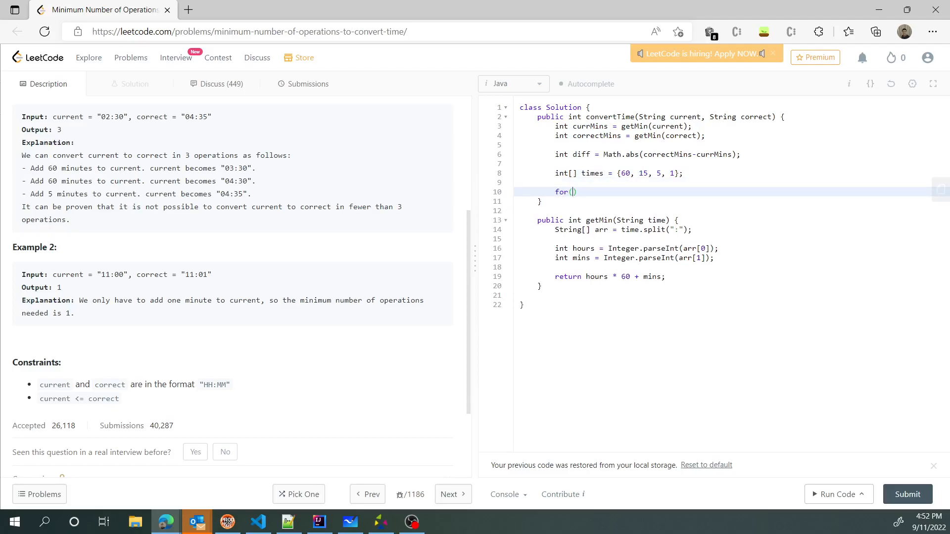
pyautogui.write('int t')
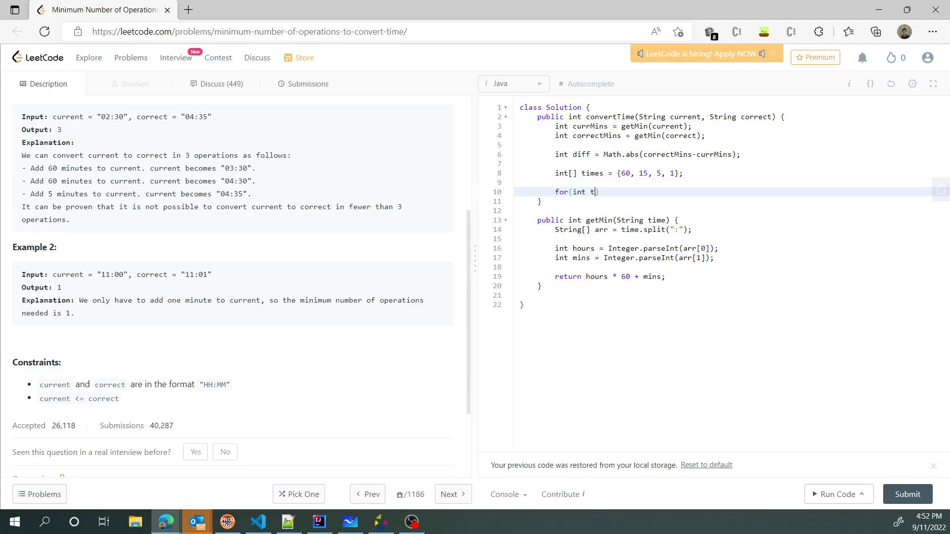
pyautogui.write('i')
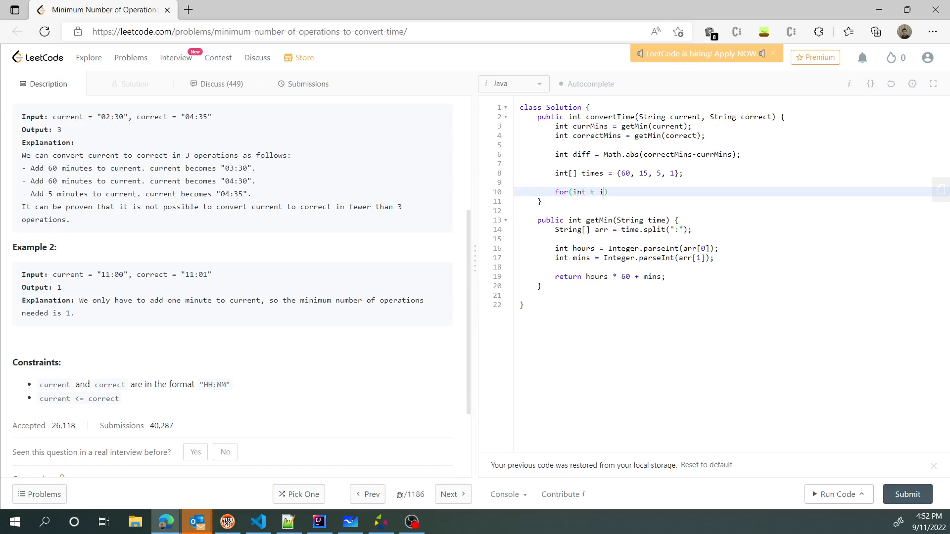
pyautogui.write(': times)')
pyautogui.write('int')
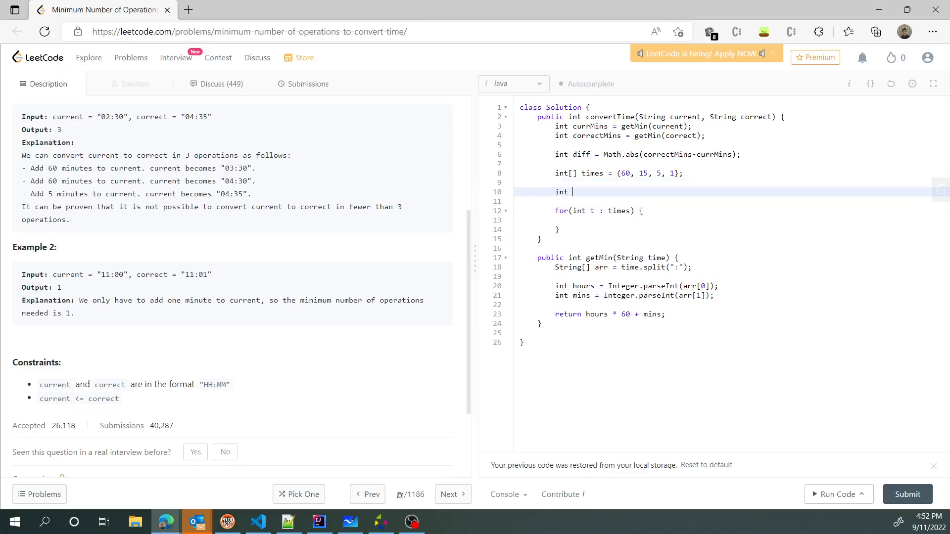
pyautogui.write('operations = 0;')
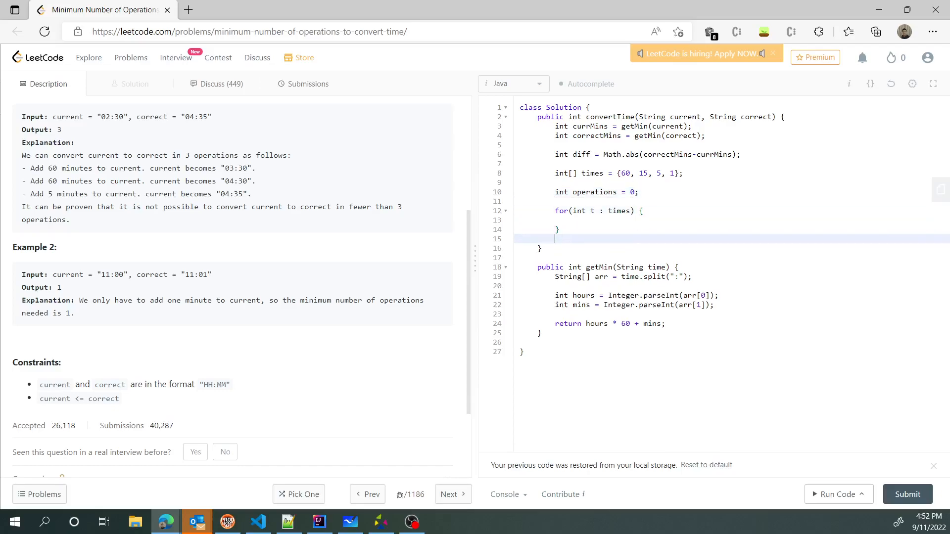
pyautogui.write('return operations;')
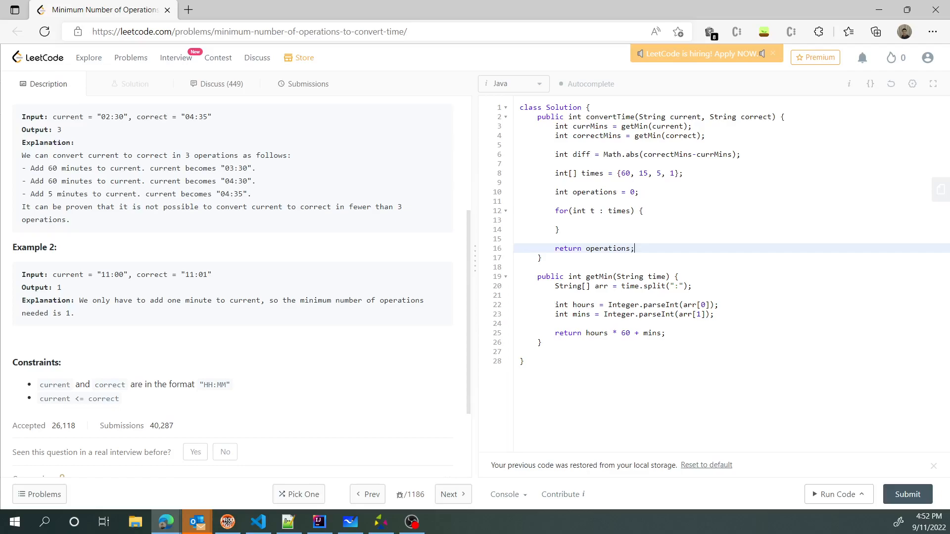
# Write the loop body: operations += diff/t; and diff = diff%t;
pyautogui.click(573, 219)
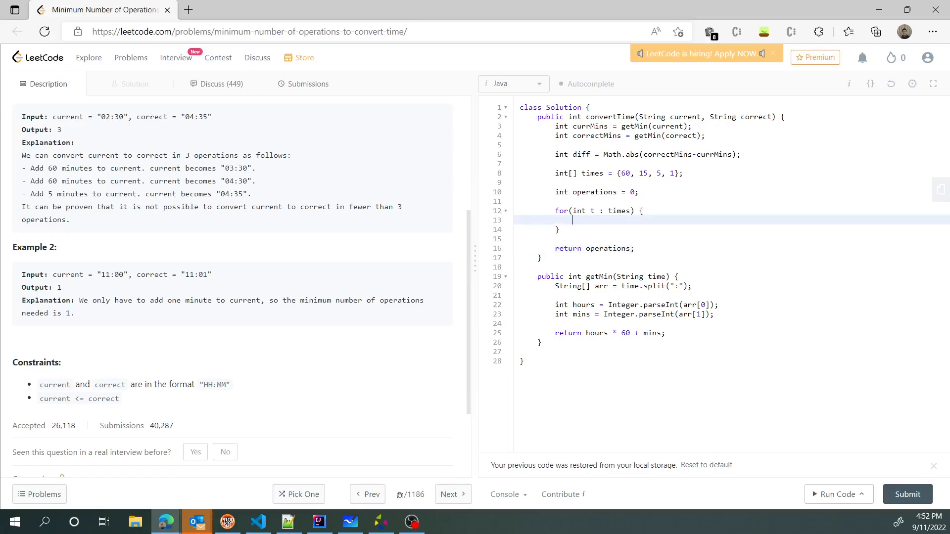
pyautogui.write('operatio')
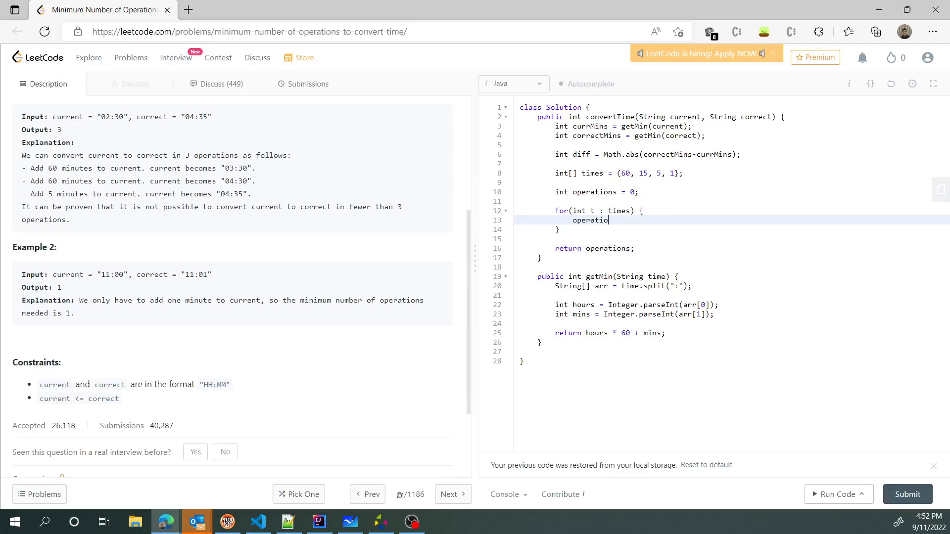
pyautogui.write('ns')
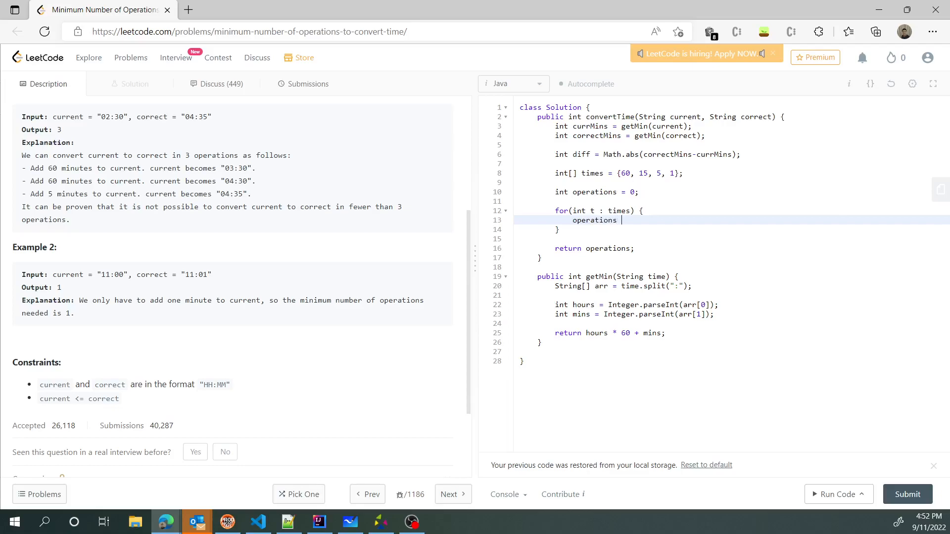
pyautogui.write('=')
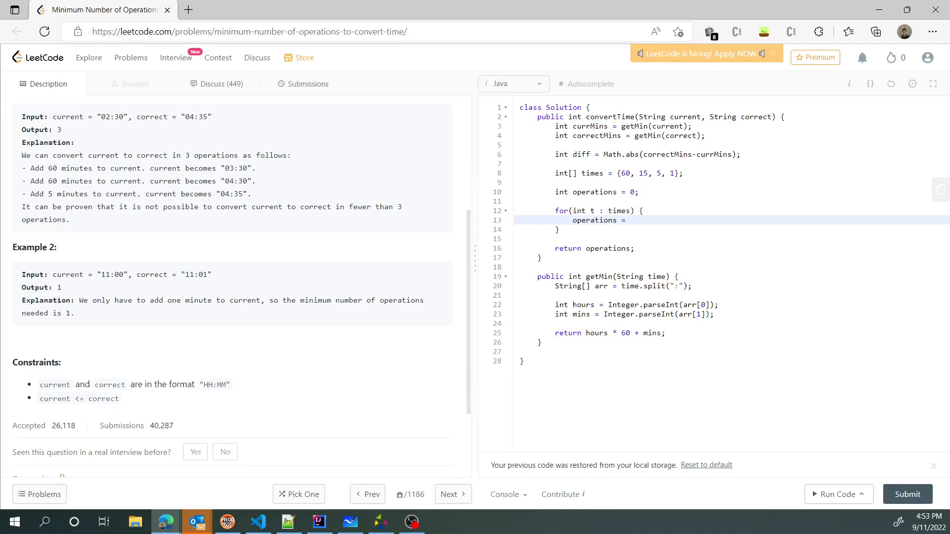
pyautogui.write('+=')
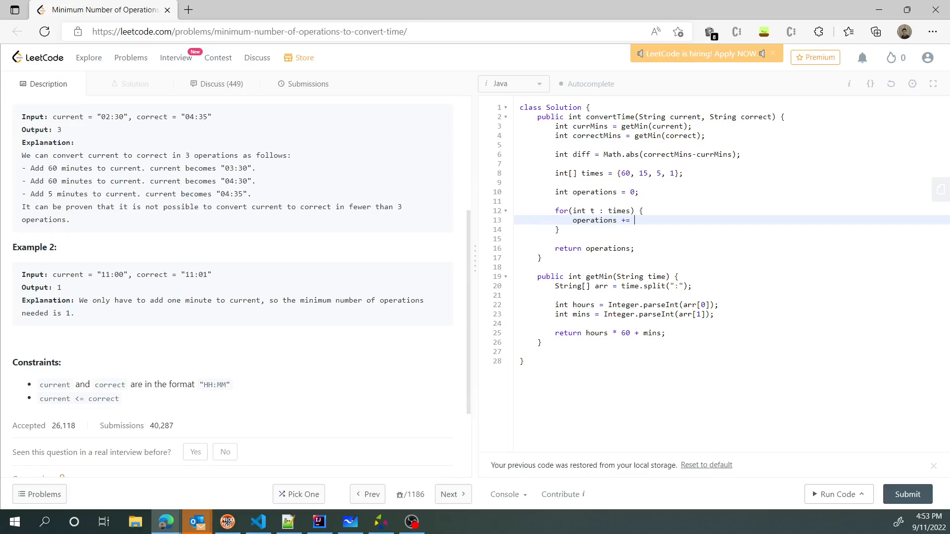
pyautogui.write('d')
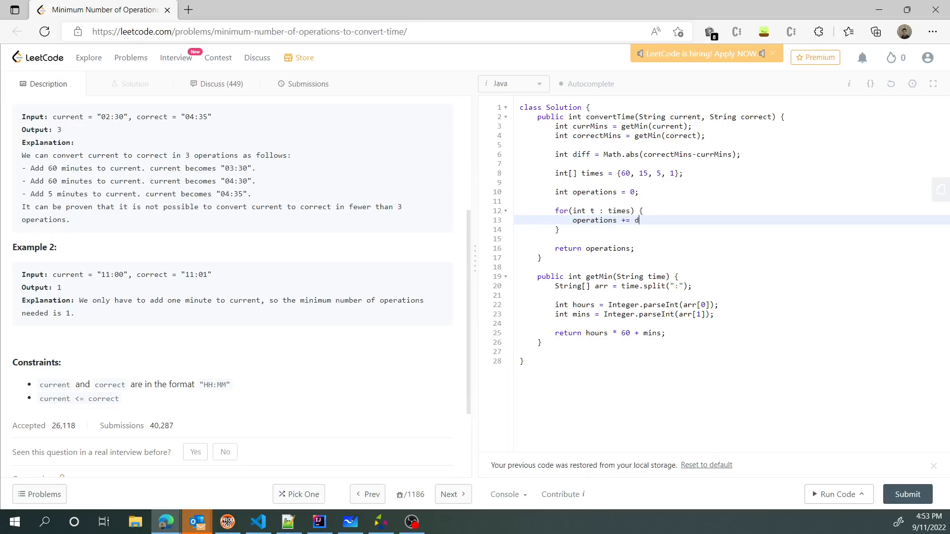
pyautogui.write('iff/')
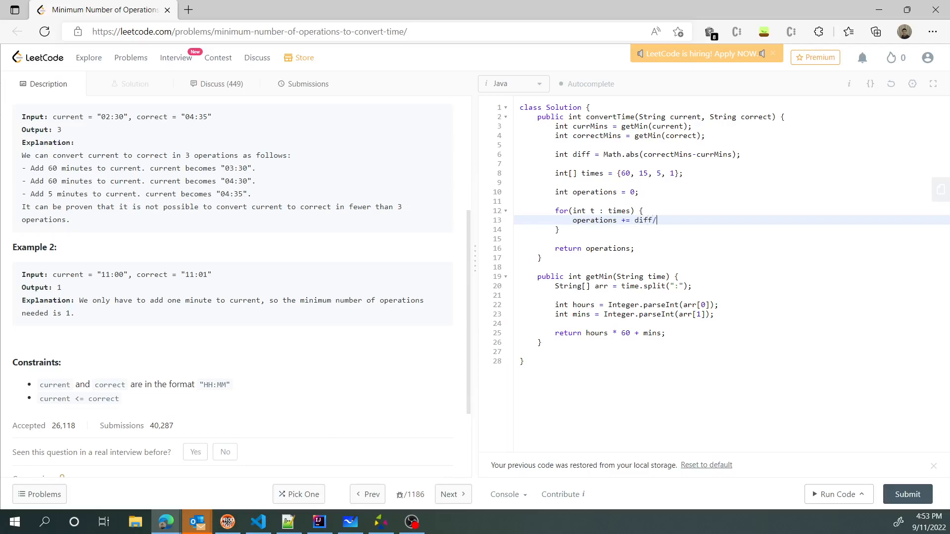
pyautogui.write('t;')
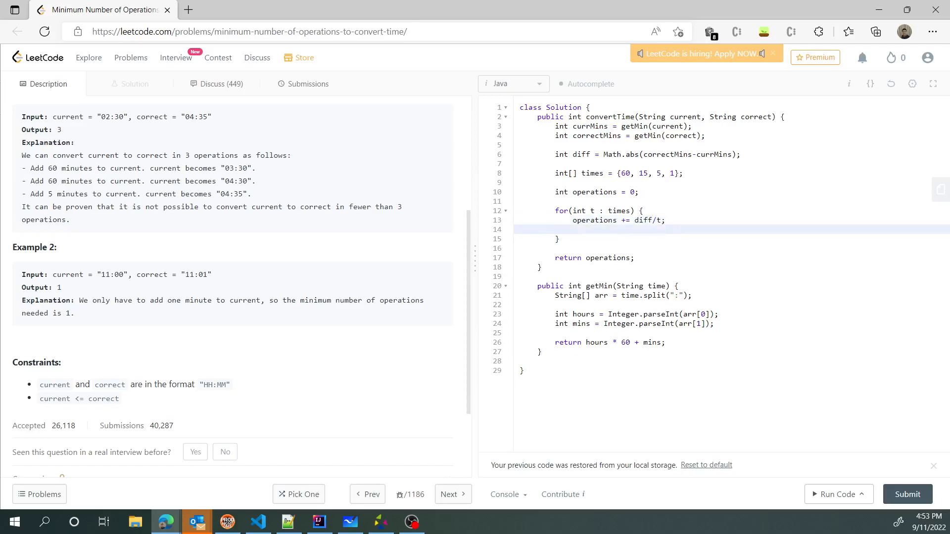
pyautogui.write('diff =')
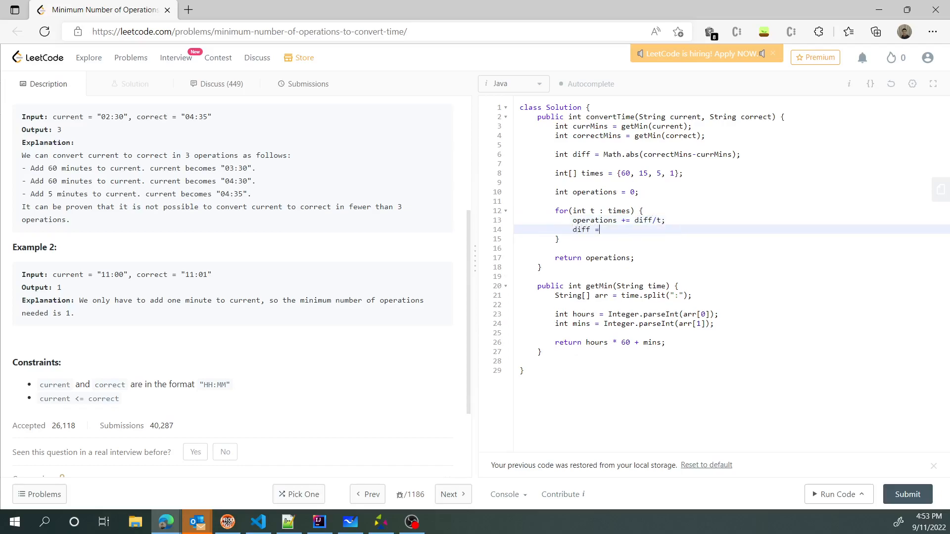
pyautogui.write('diff%t;')
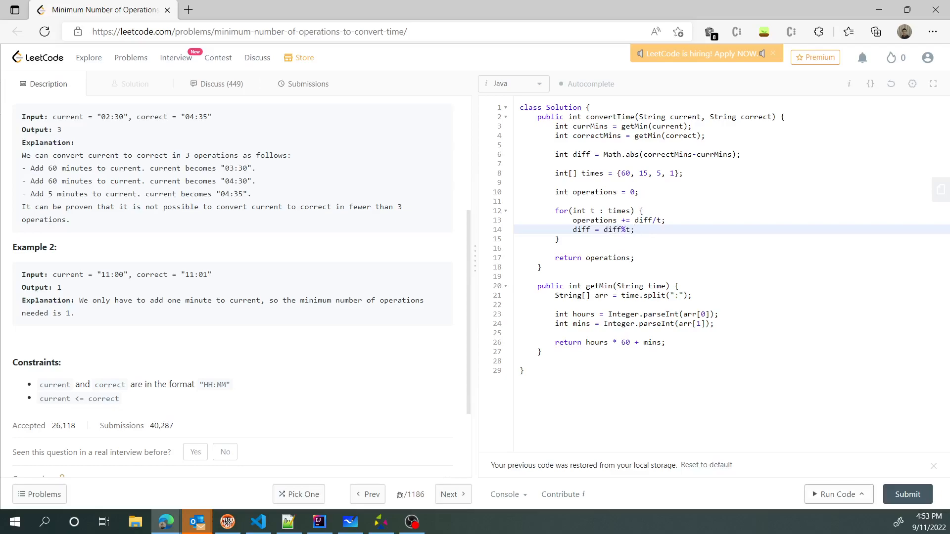
# Run the solution on the example test case, getting Accepted with output 3
pyautogui.click(835, 494)
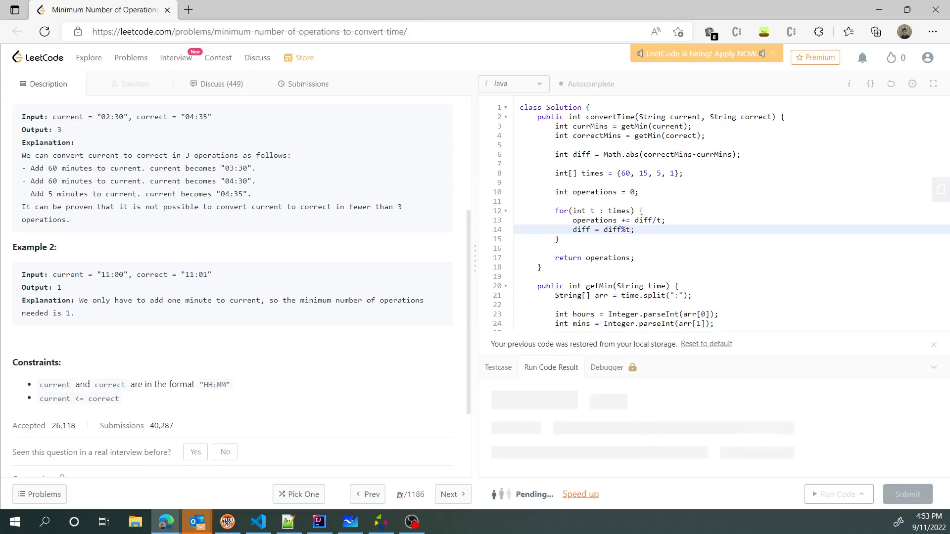
pyautogui.click(835, 493)
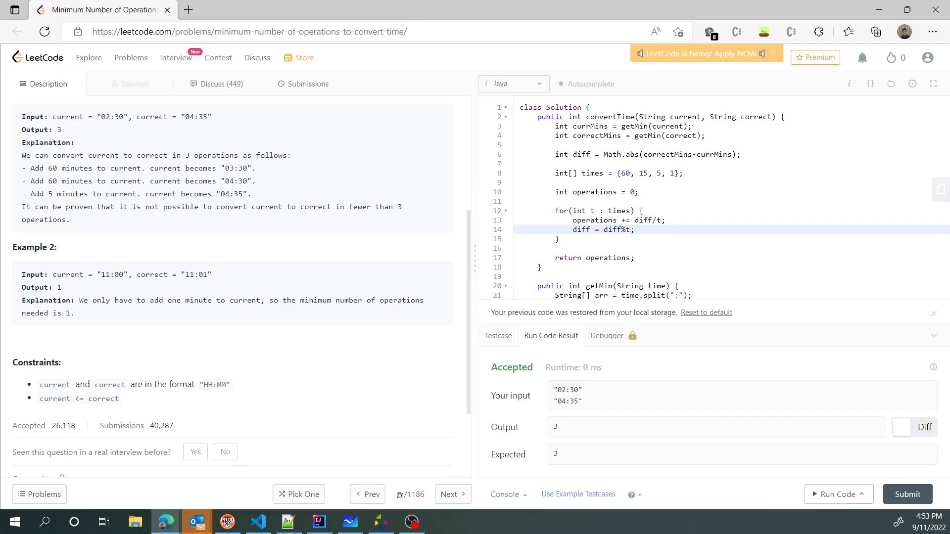